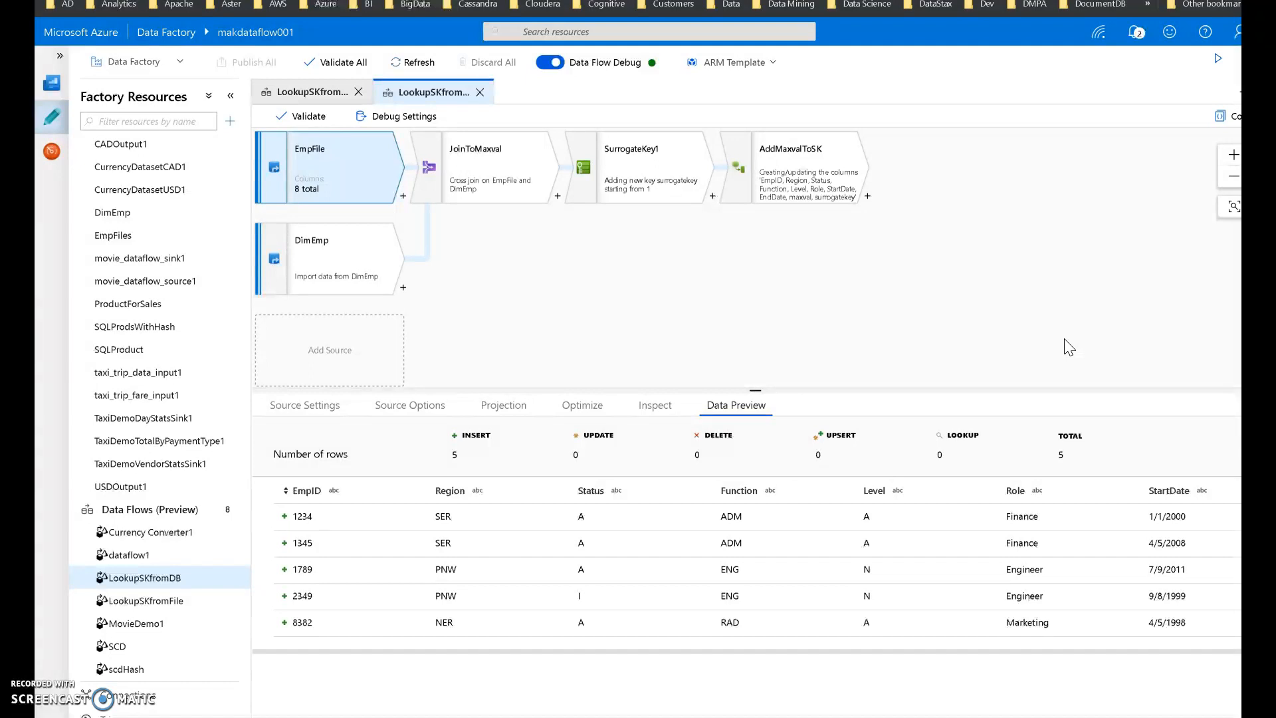
pyautogui.moveTo(908, 240)
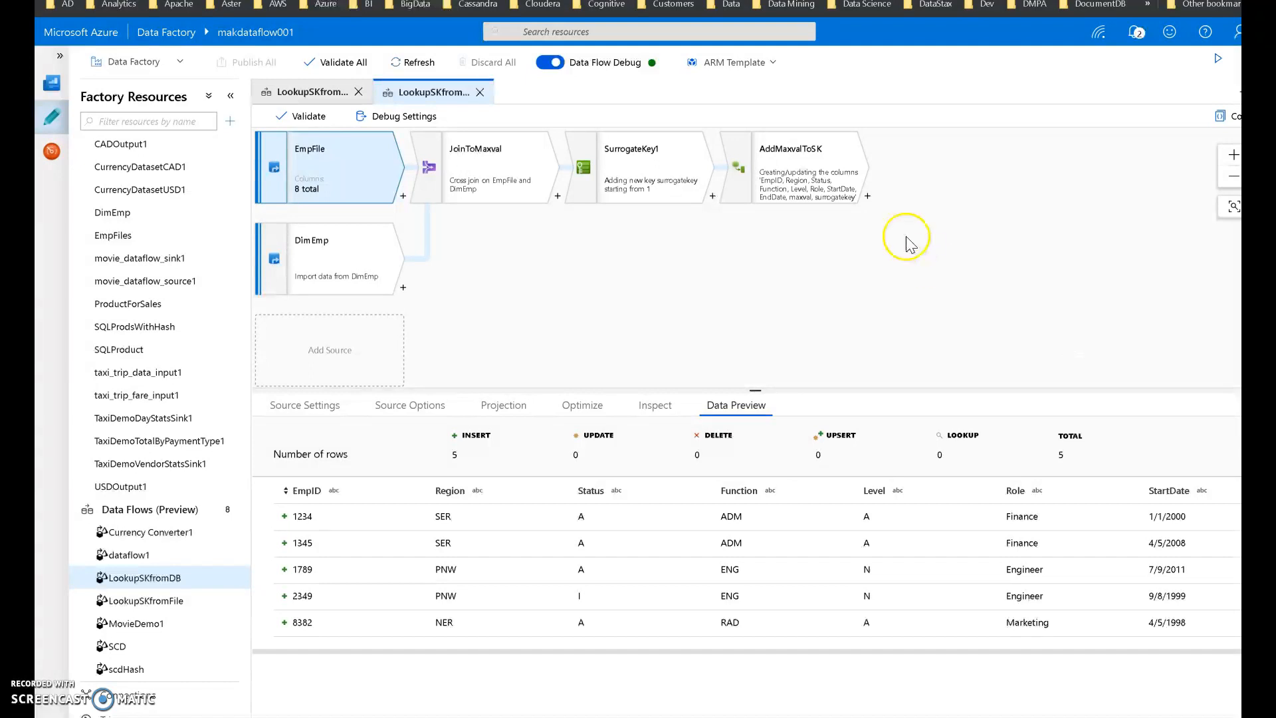
# Show the SurrogateKey1 settings: key column surrogatekey starting at 1, fed by JoinToMaxval
pyautogui.click(643, 167)
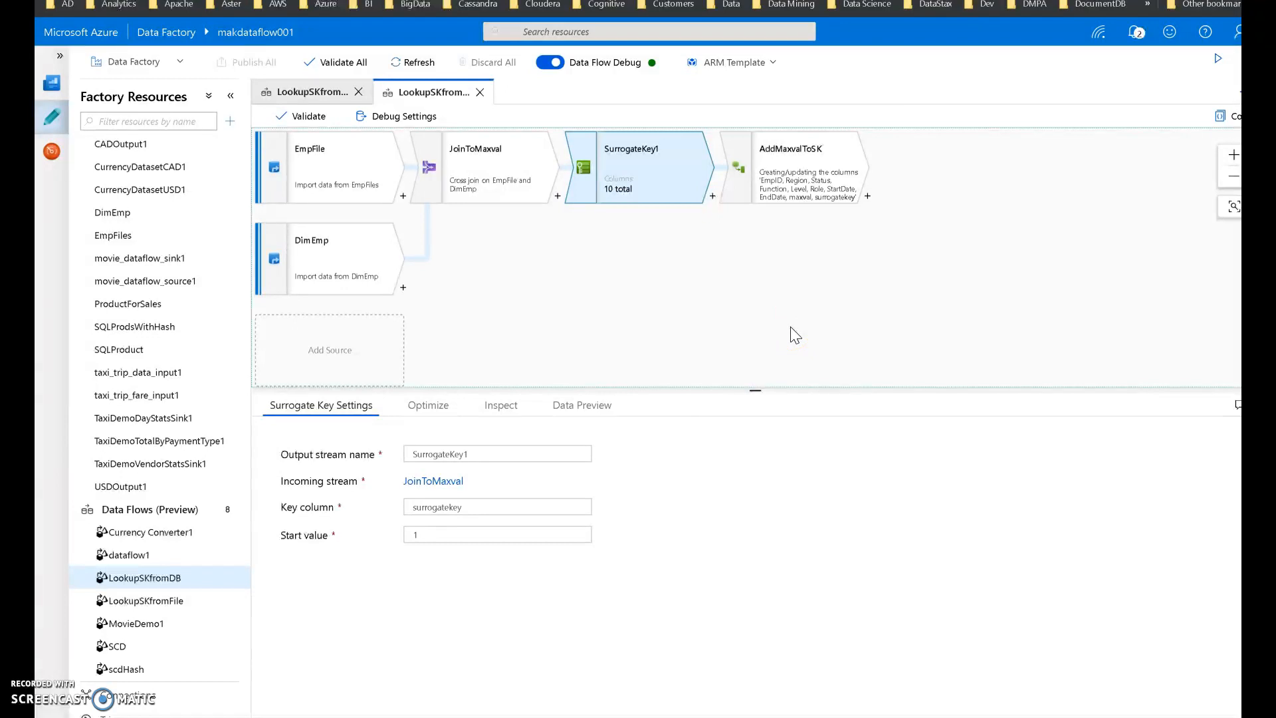
pyautogui.moveTo(580, 269)
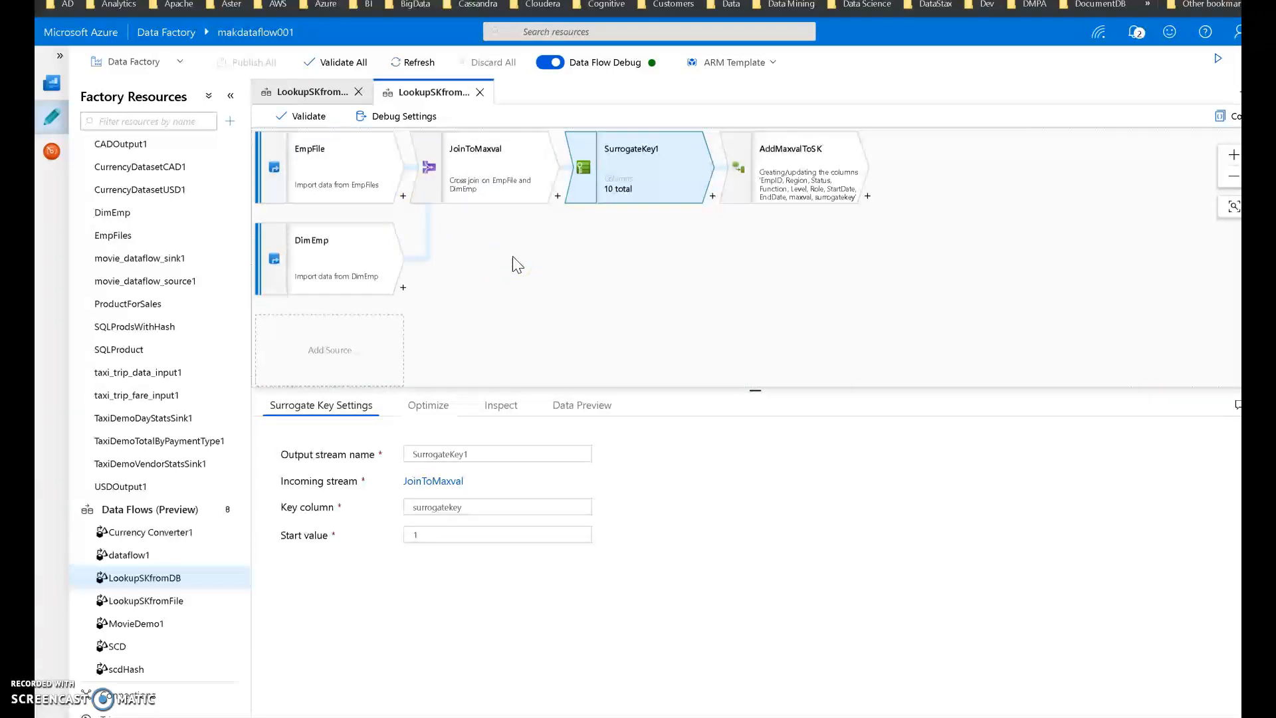
pyautogui.moveTo(457, 262)
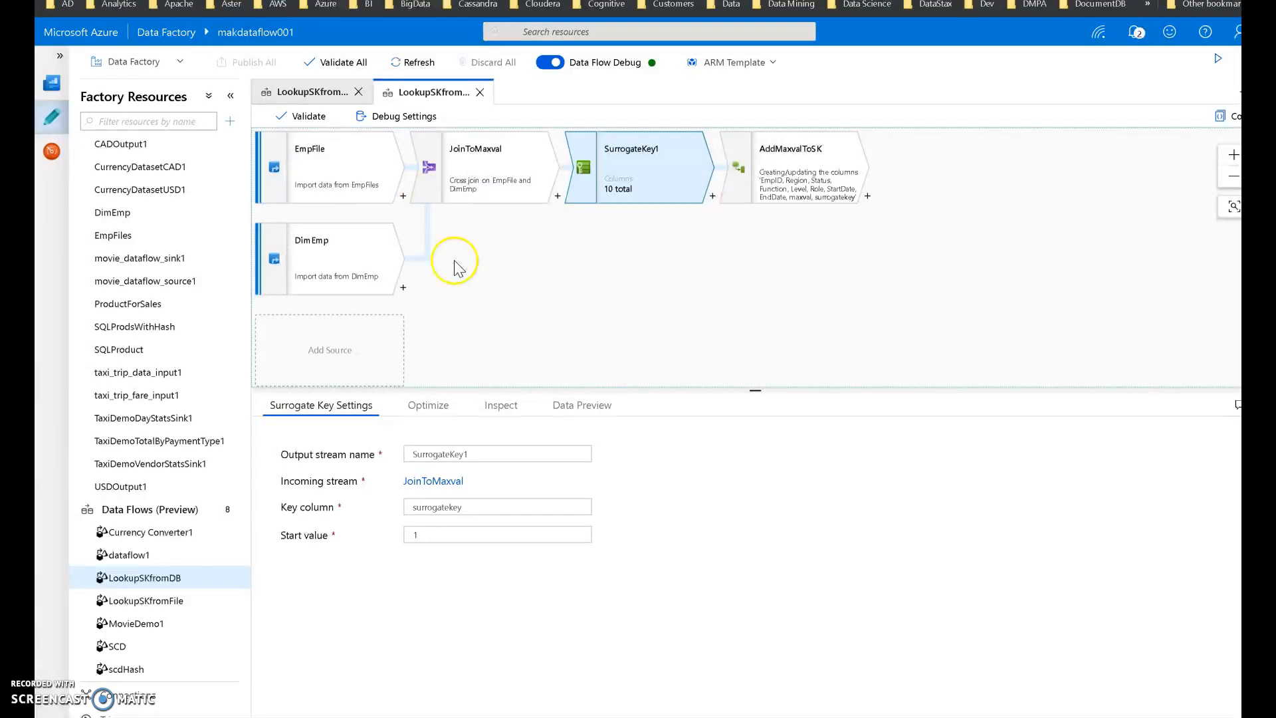
# Preview the EmpFile source's 5 employee rows with EmpID, Region and Role columns
pyautogui.click(330, 167)
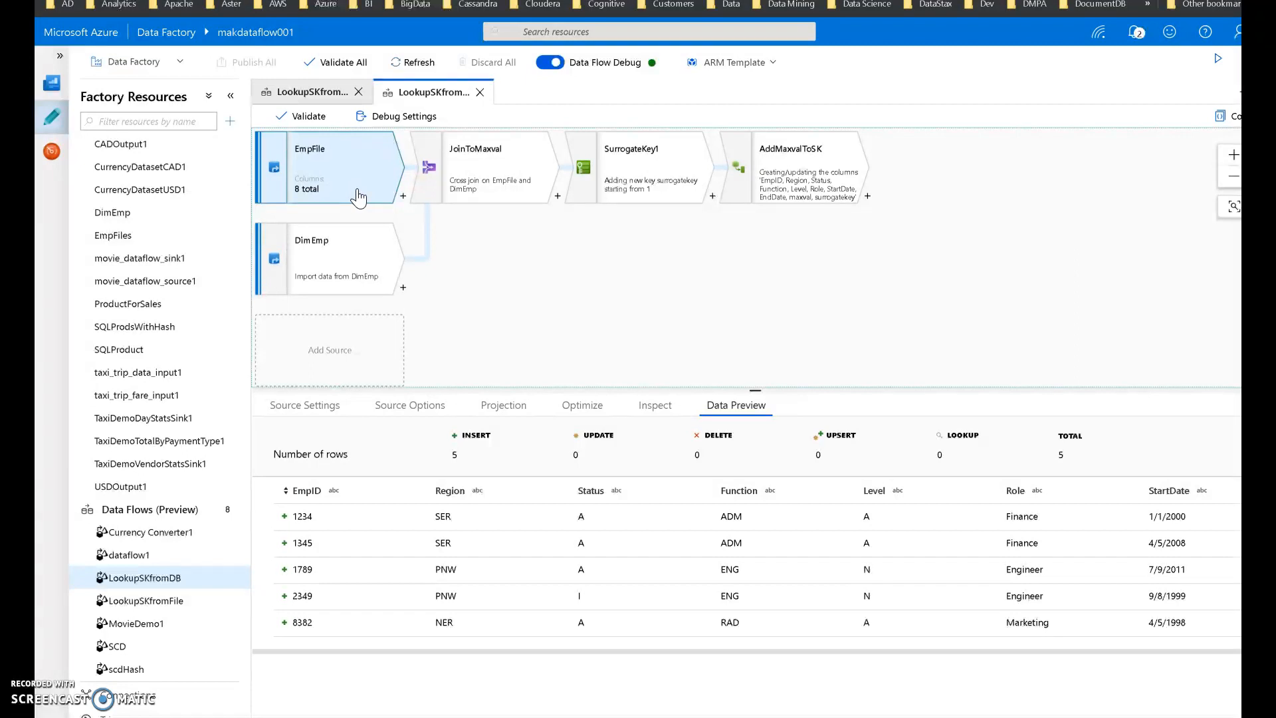
pyautogui.moveTo(457, 306)
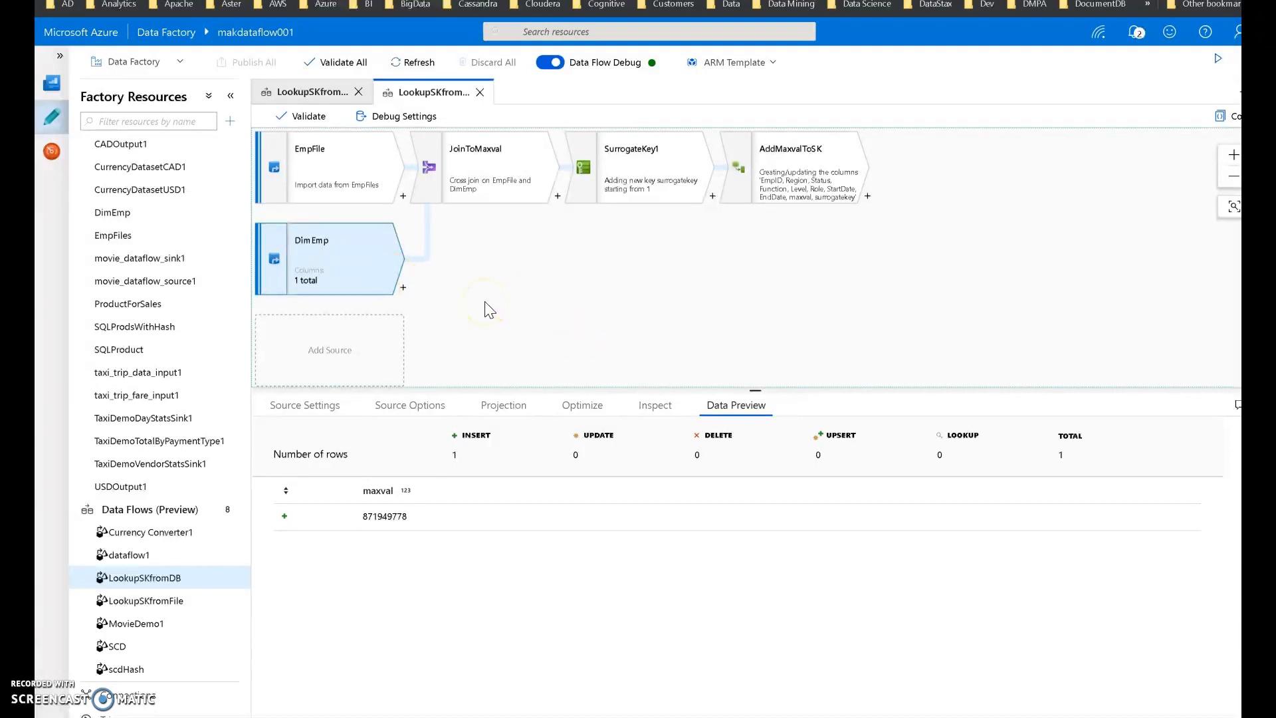
pyautogui.moveTo(460, 360)
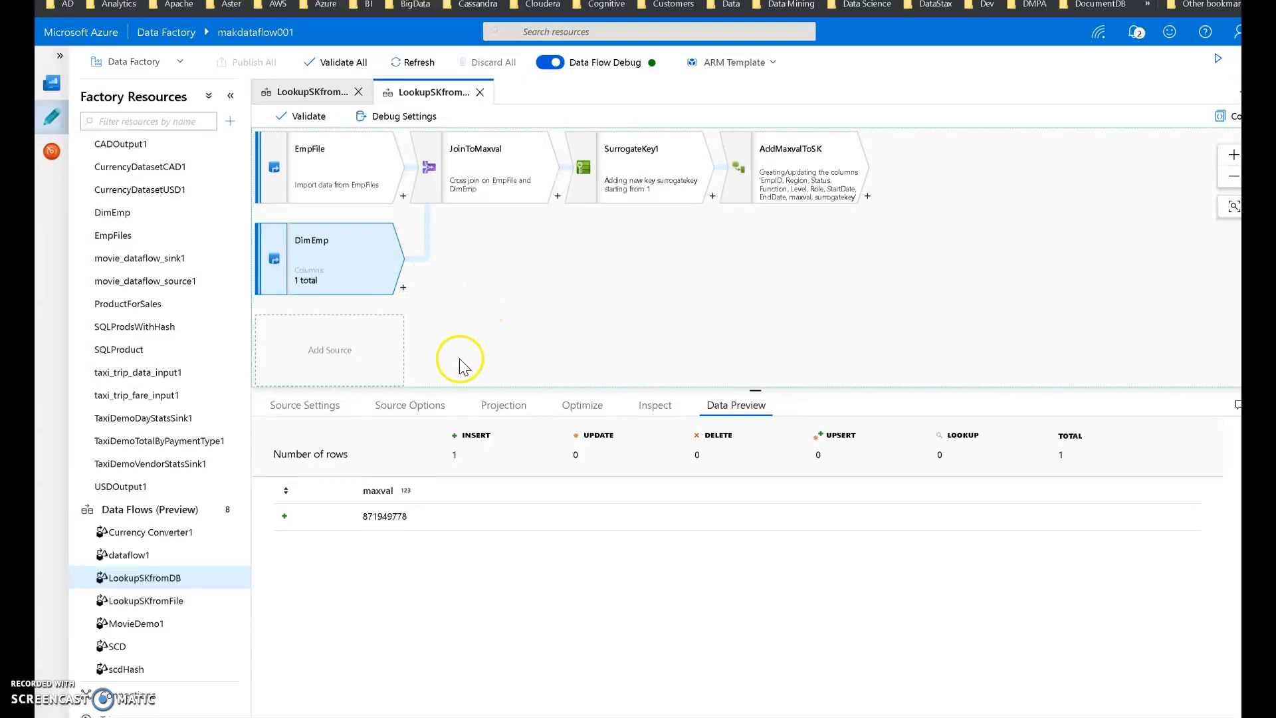
pyautogui.click(410, 405)
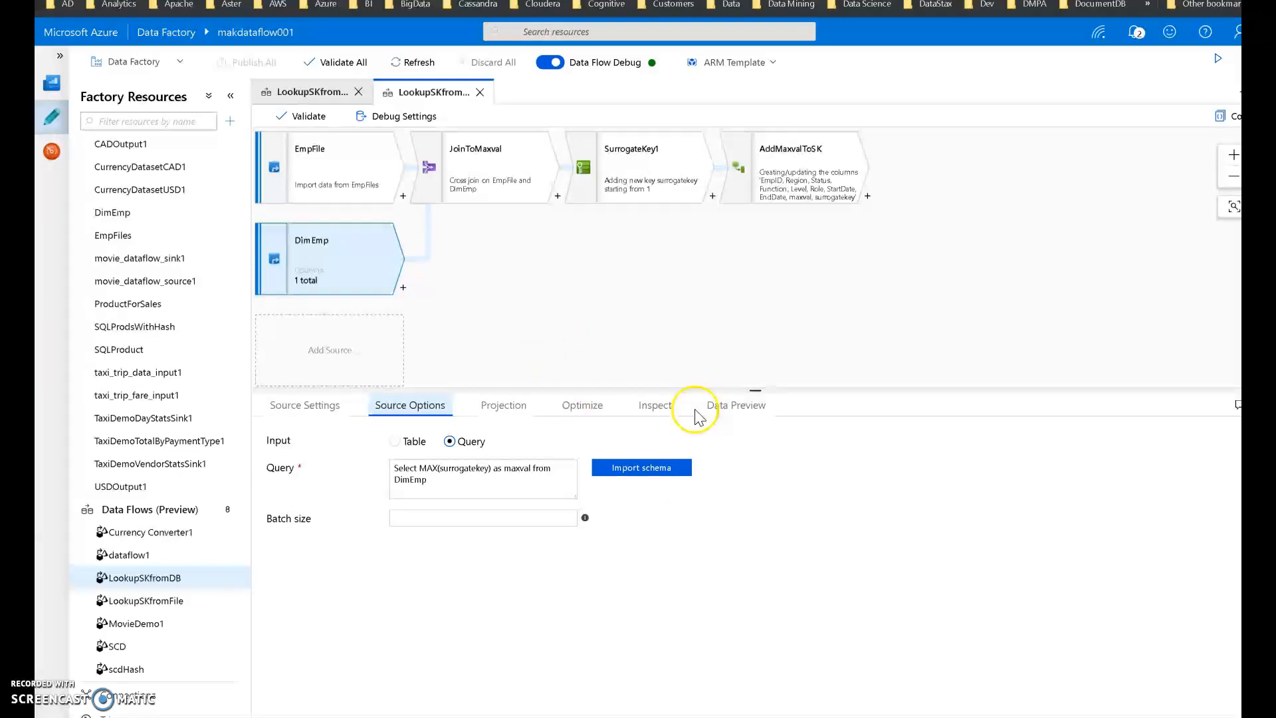
pyautogui.click(735, 405)
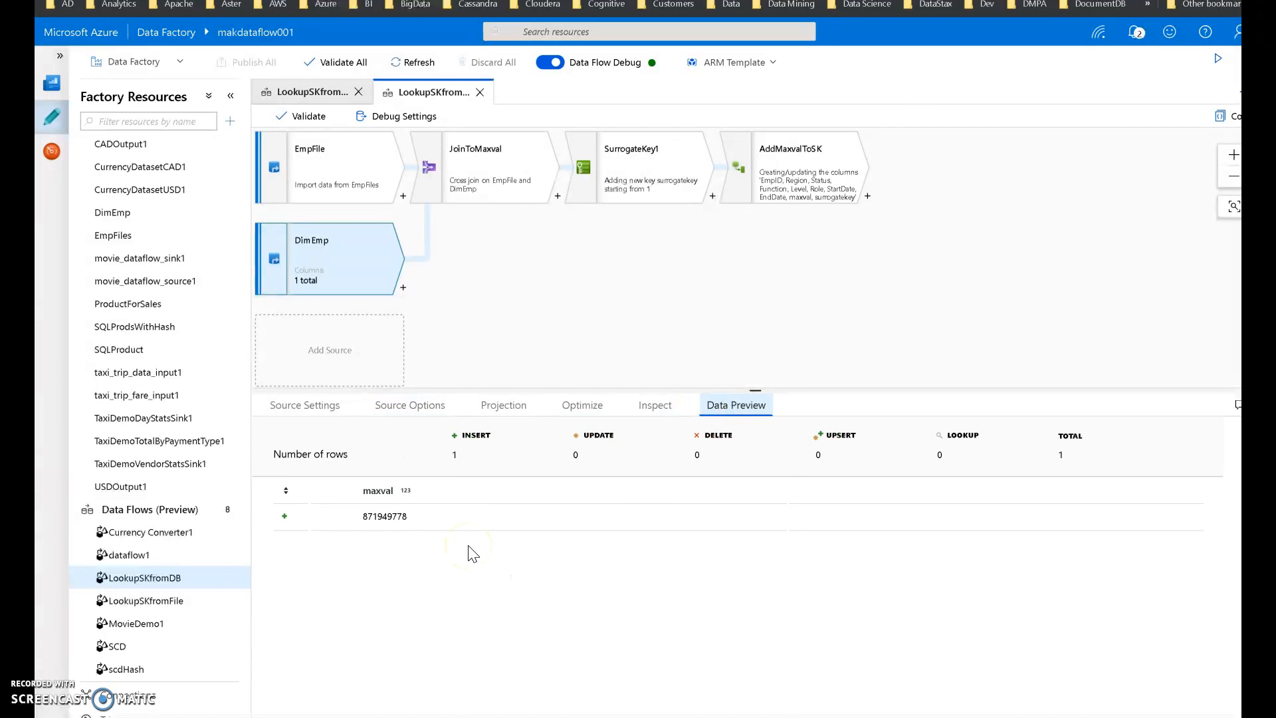
pyautogui.click(496, 167)
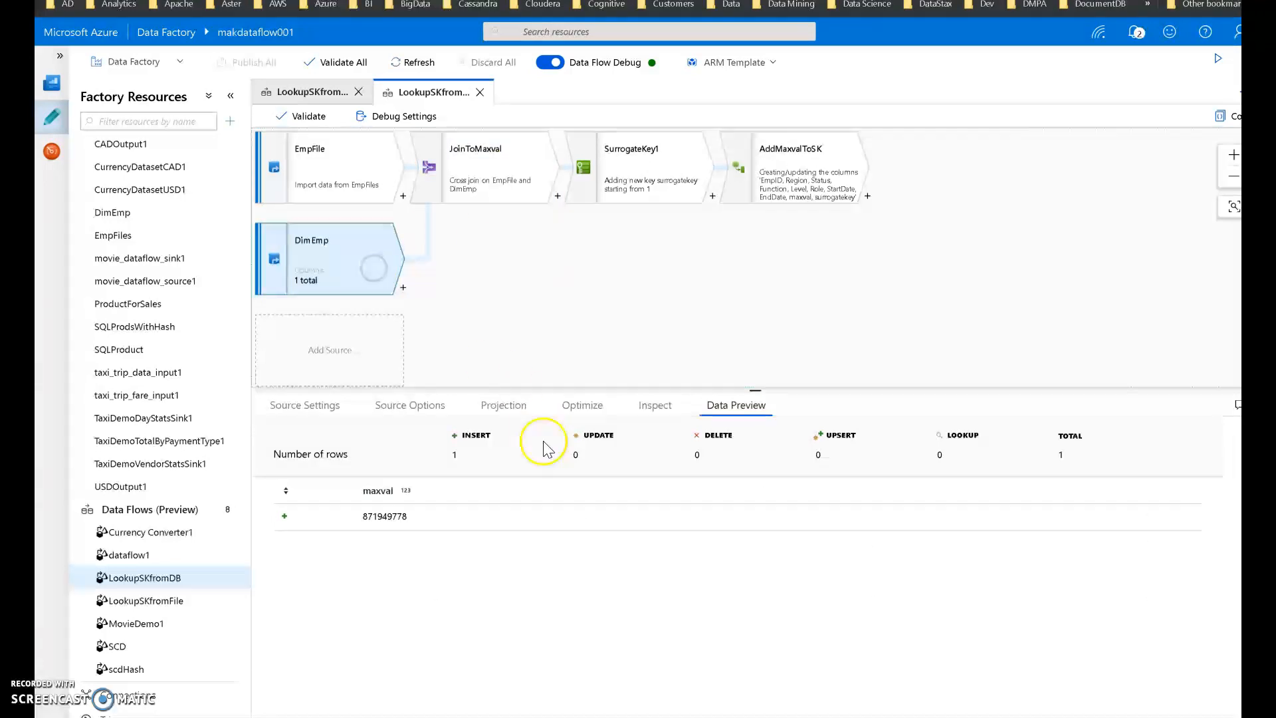
pyautogui.moveTo(594, 566)
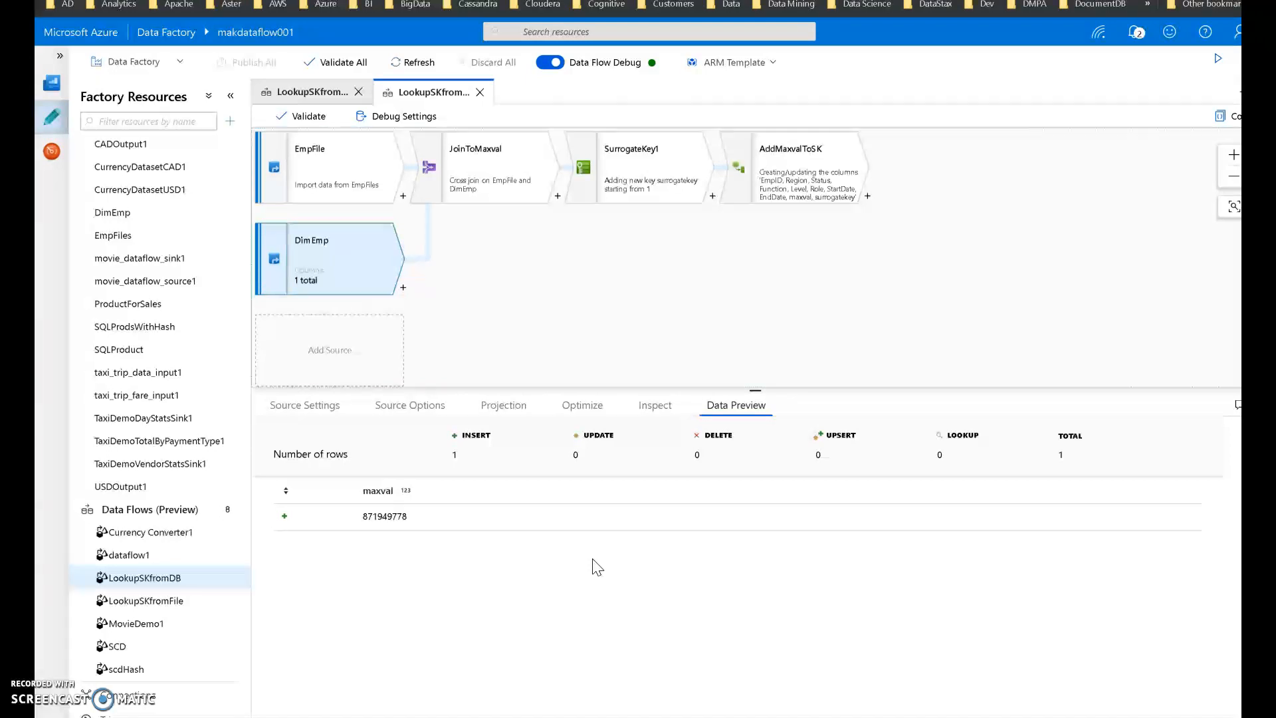
pyautogui.moveTo(424, 342)
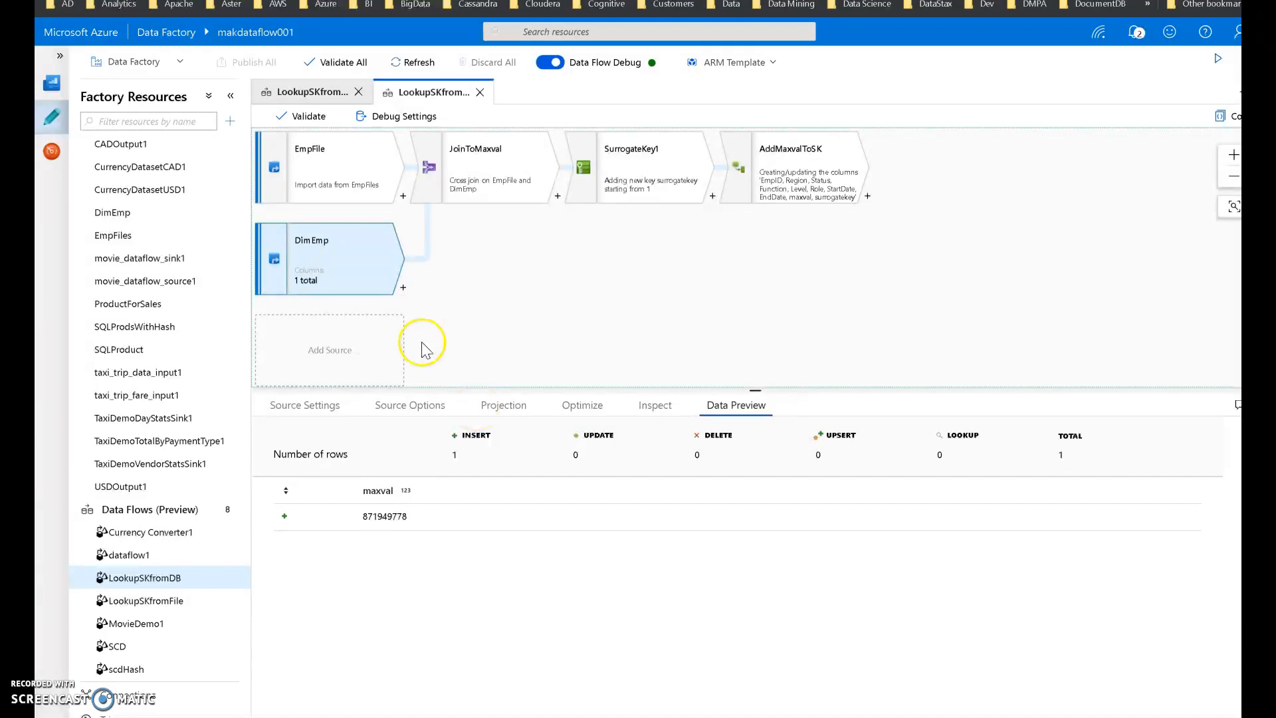
# Show JoinToMaxval's join settings: cross join of EmpFile and DimEmp on 1 == 1
pyautogui.click(326, 166)
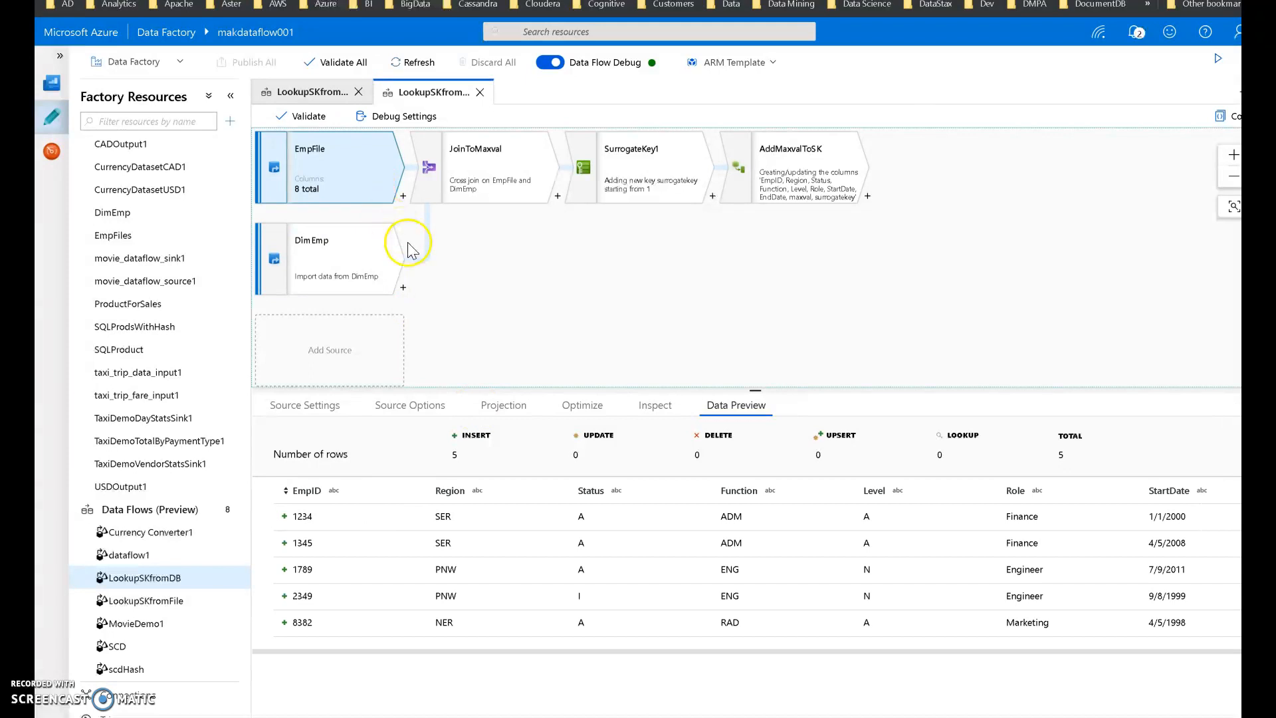
pyautogui.click(489, 167)
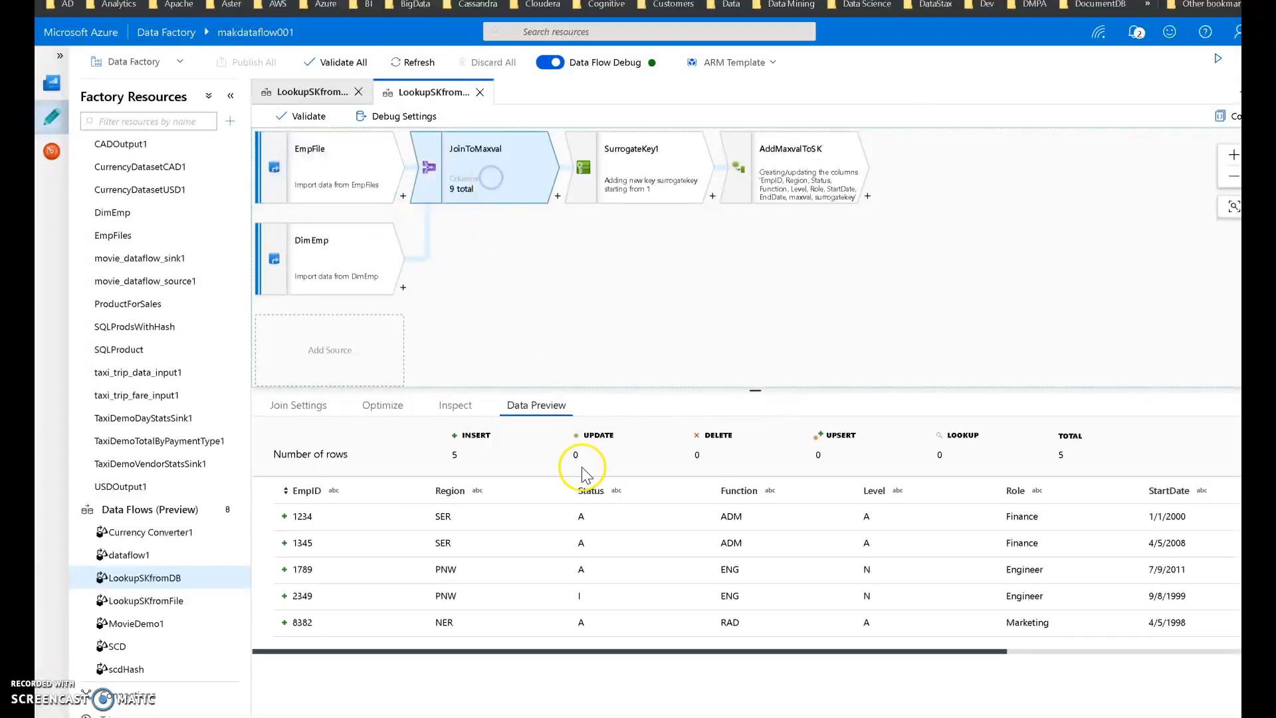
pyautogui.moveTo(315, 415)
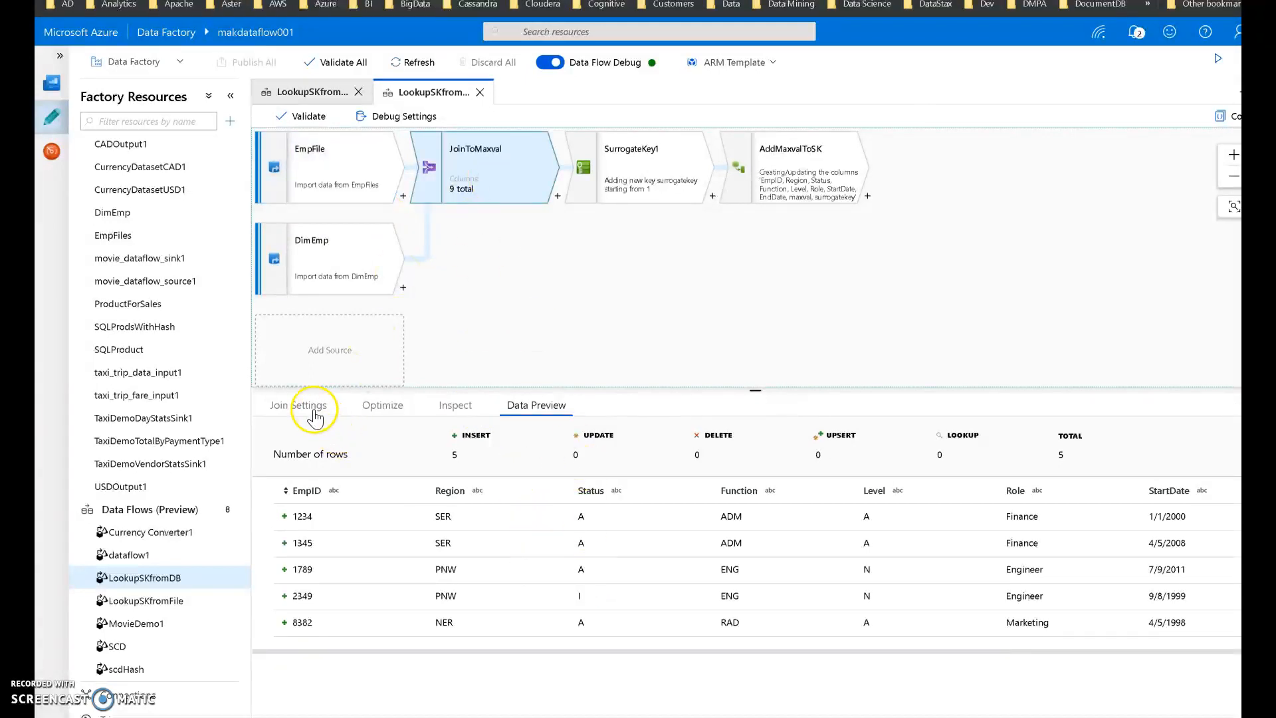
pyautogui.click(298, 405)
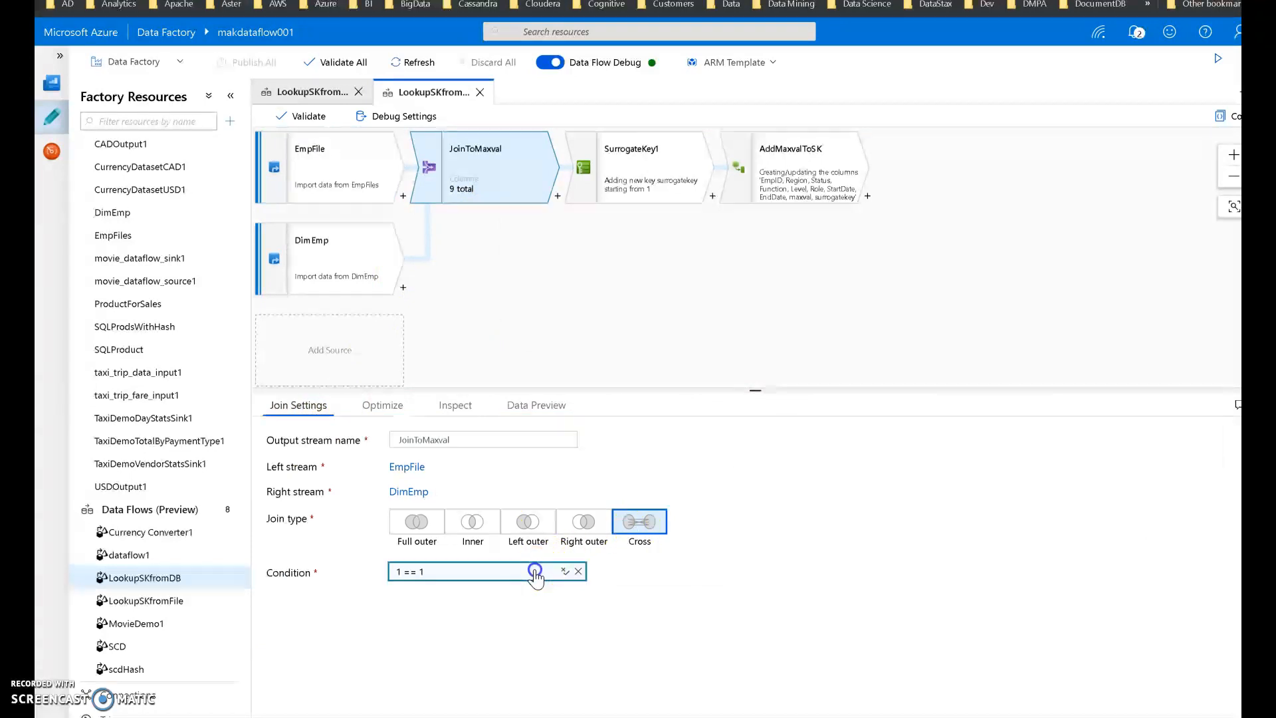
pyautogui.click(565, 571)
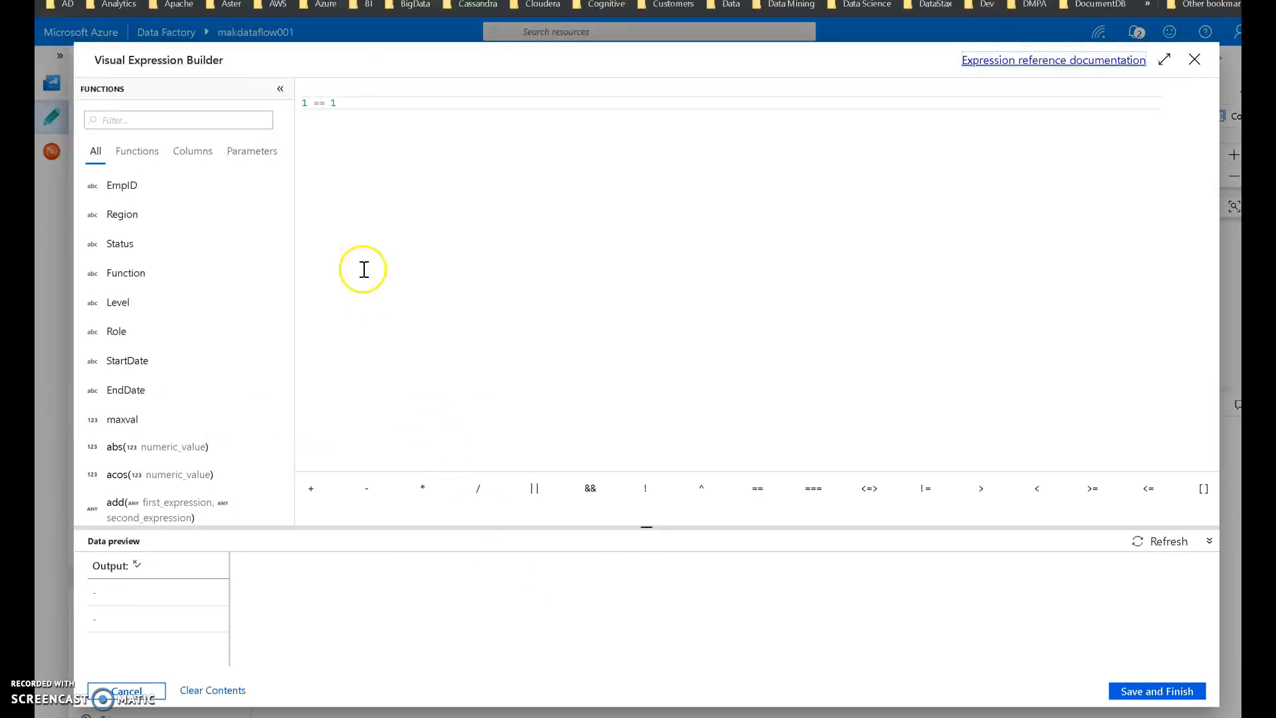
pyautogui.moveTo(470, 144)
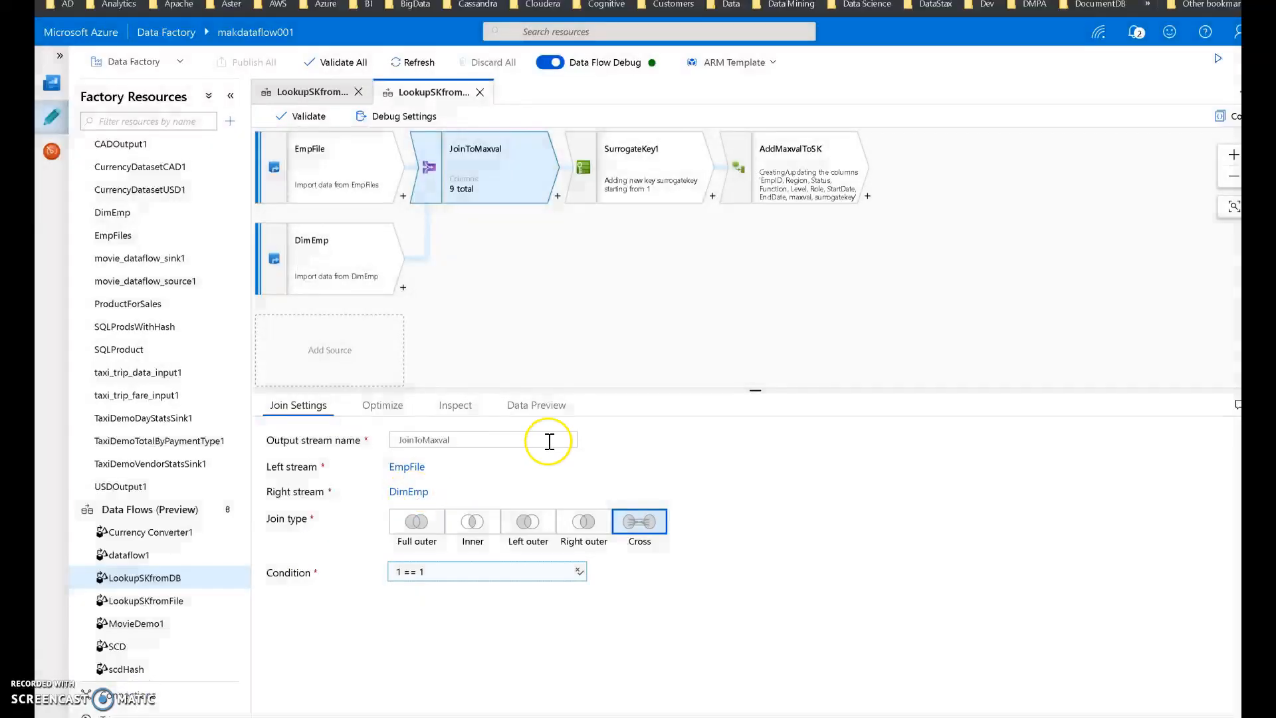
# Preview the joined rows each carrying maxval 871949778, then return to SurrogateKey1's settings
pyautogui.click(536, 405)
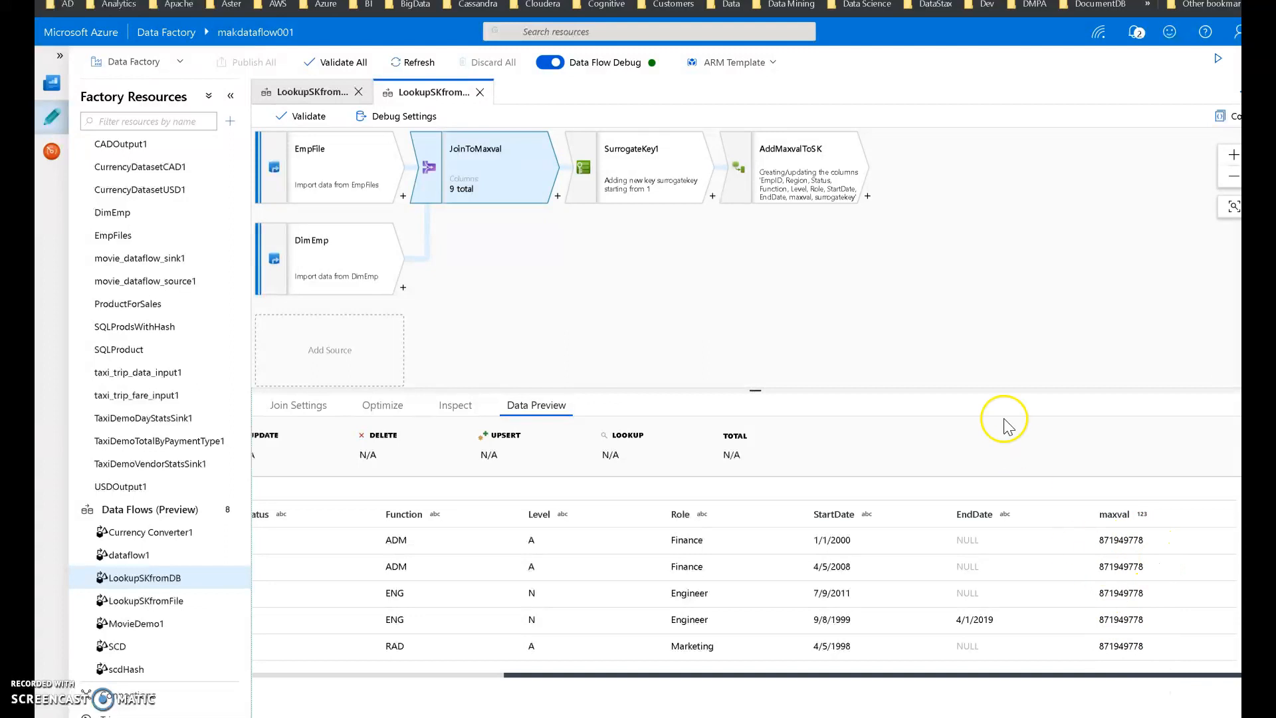
pyautogui.click(649, 167)
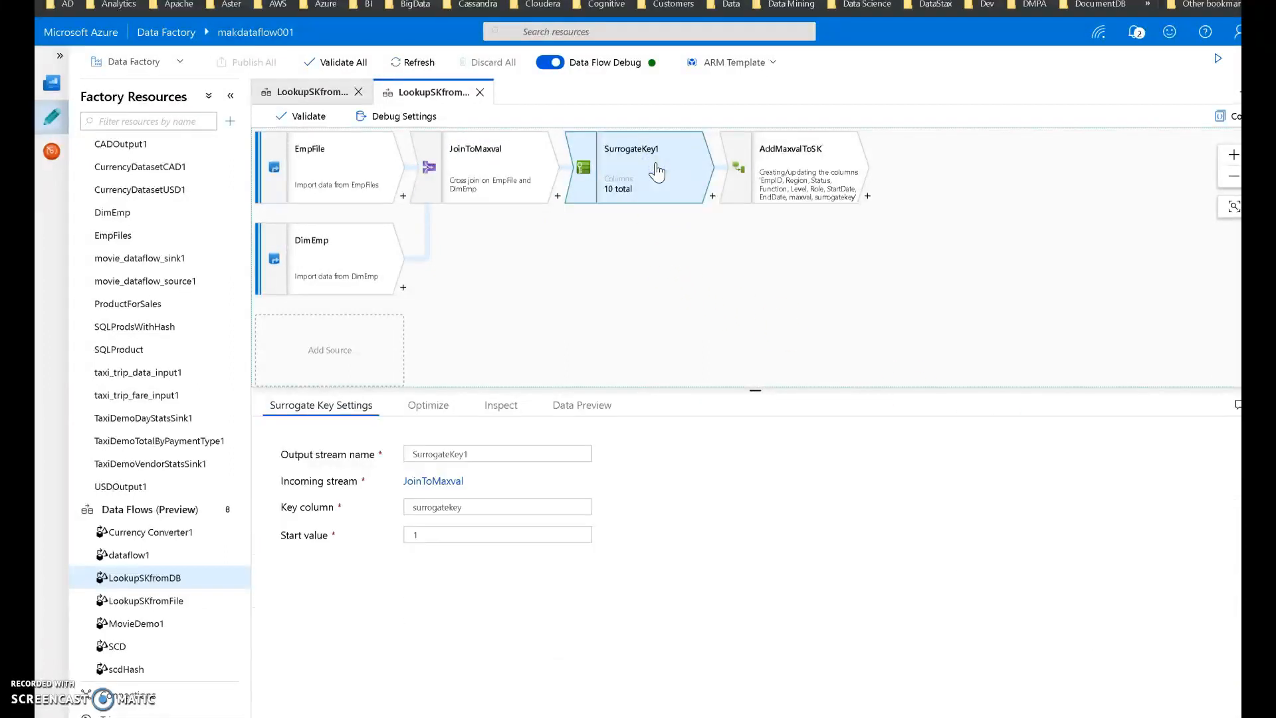
pyautogui.moveTo(773, 204)
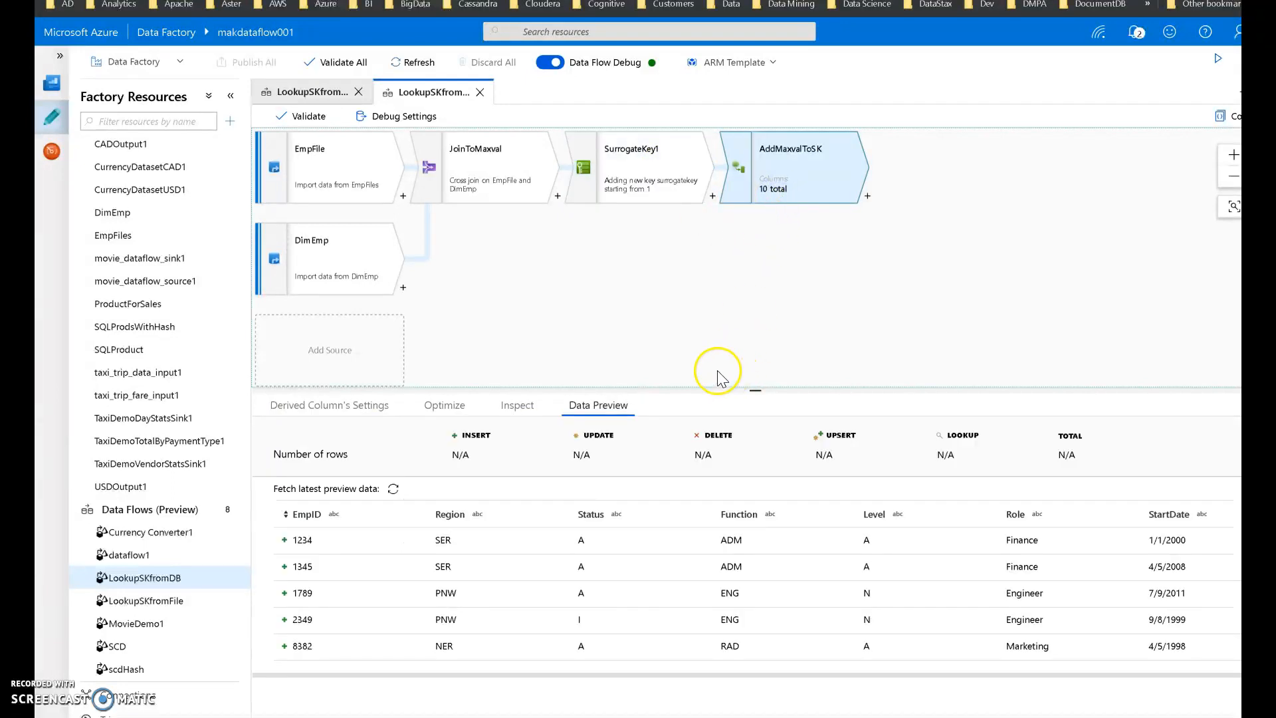
# Define AddMaxvalToSK's surrogatekey column as the expression surrogatekey + maxval
pyautogui.click(329, 405)
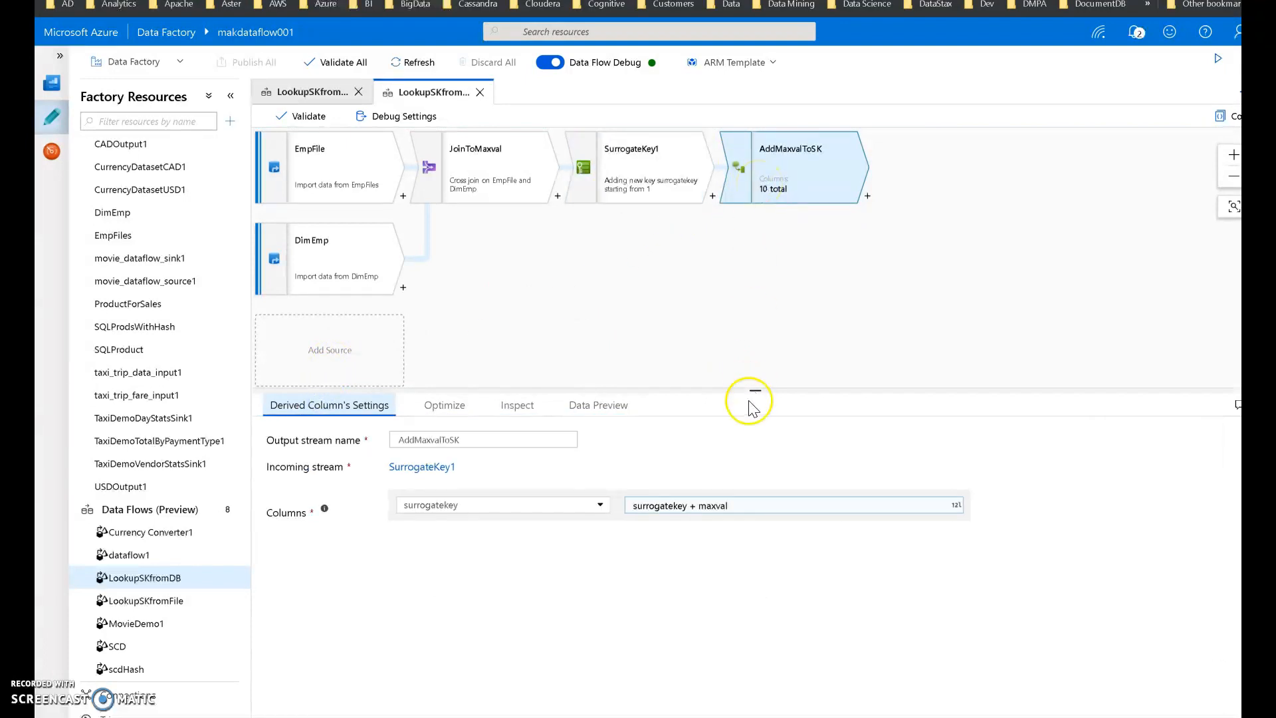
pyautogui.click(468, 505)
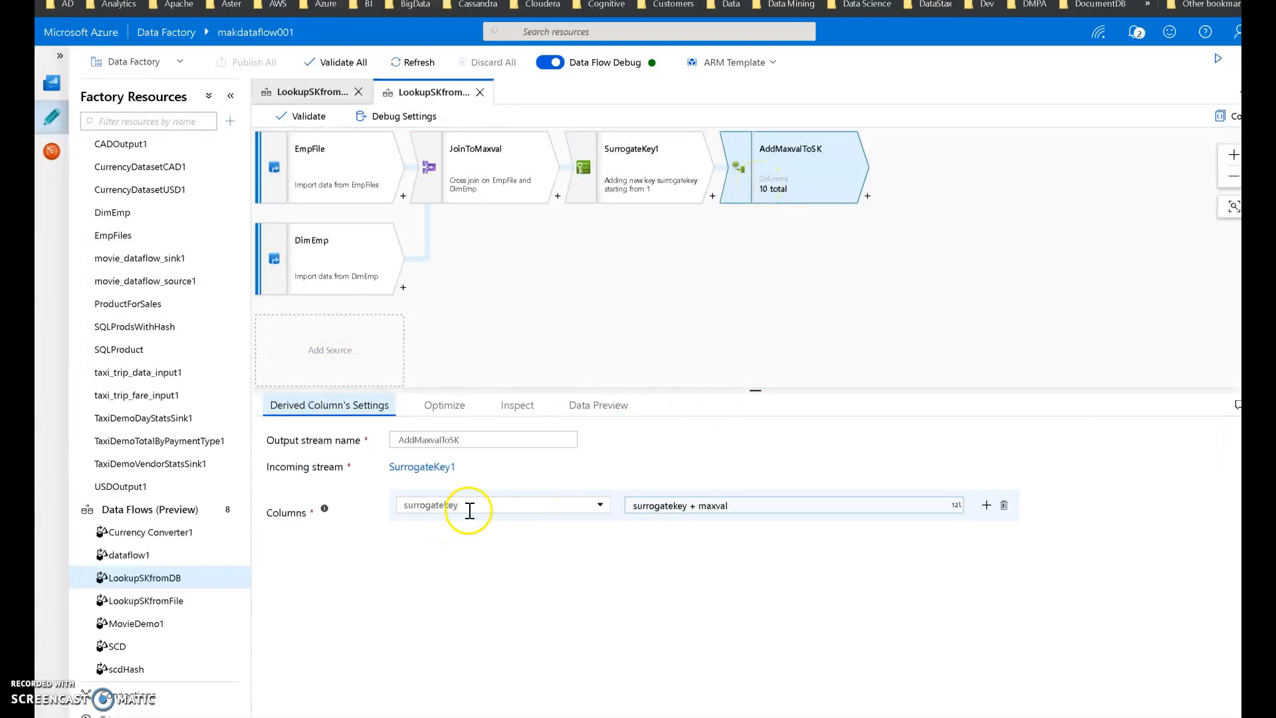
pyautogui.click(649, 167)
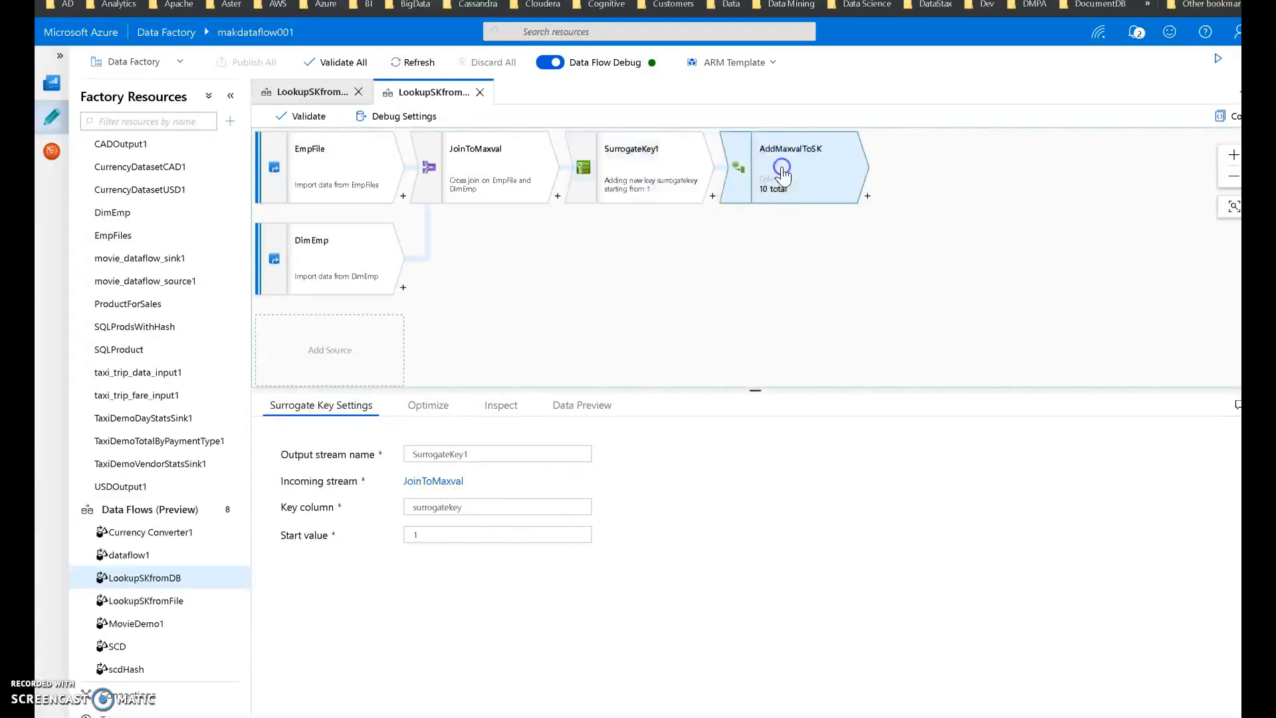
pyautogui.click(790, 167)
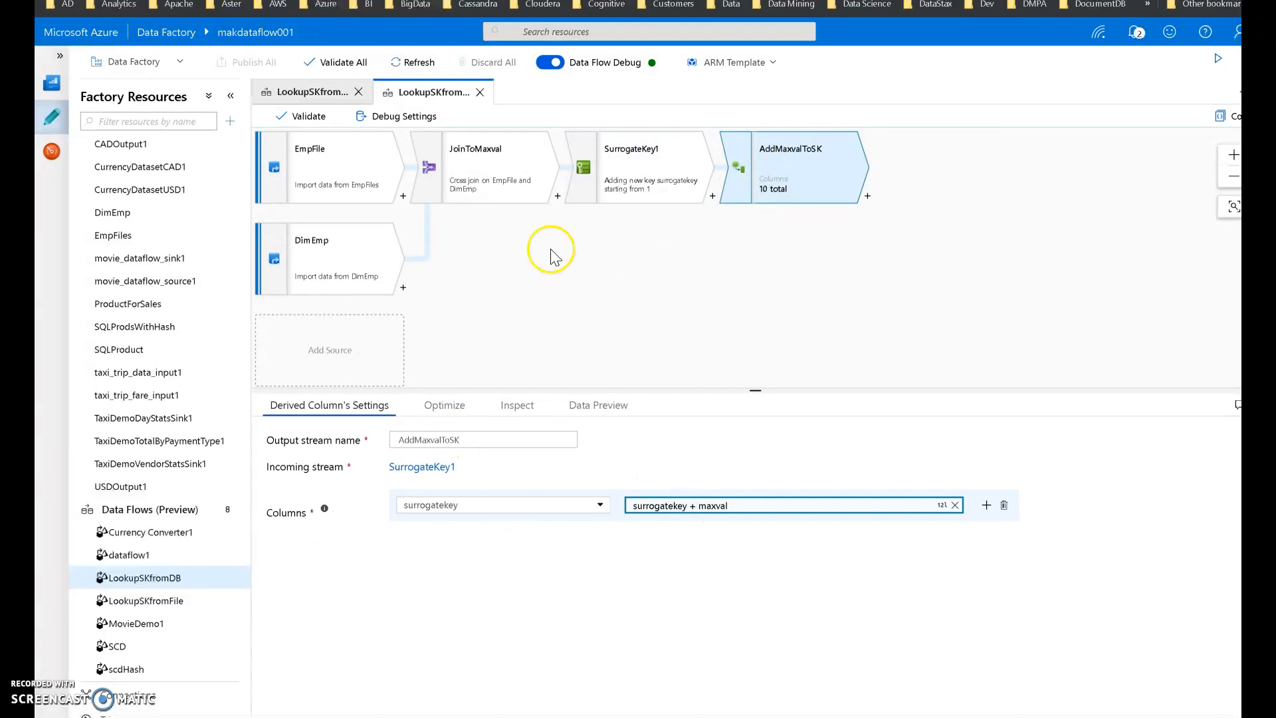
pyautogui.click(782, 505)
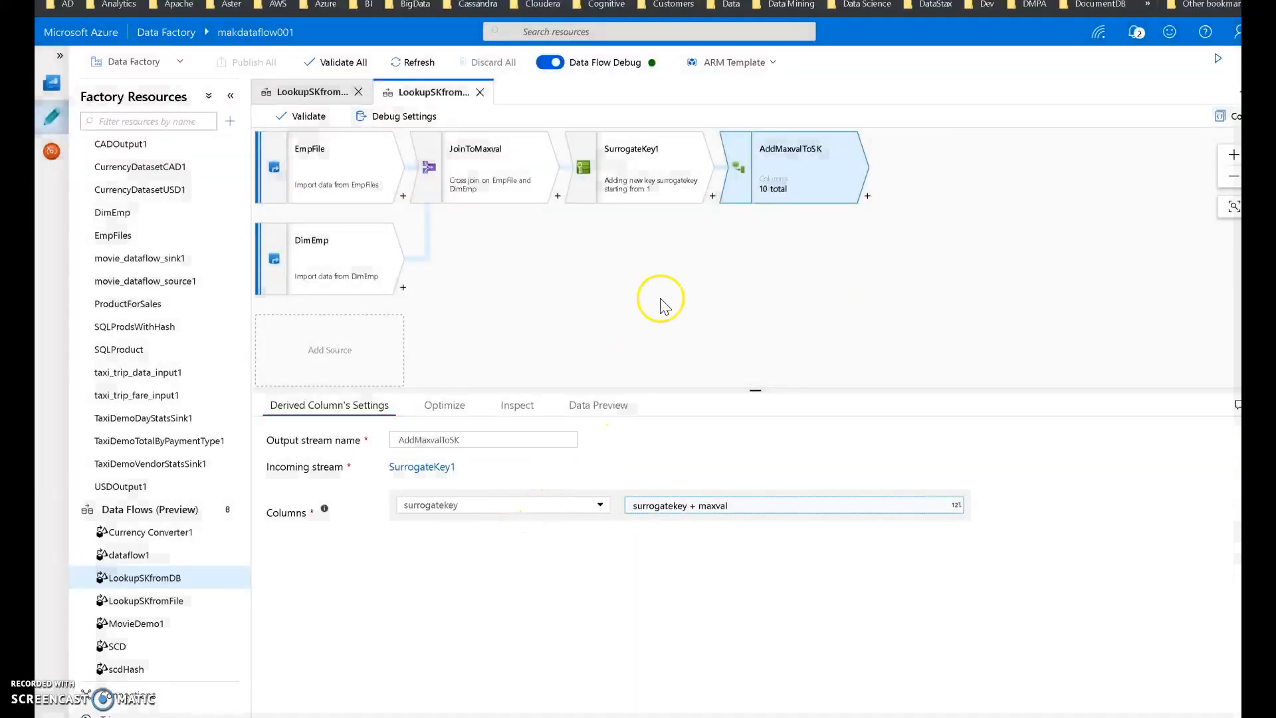
pyautogui.click(443, 505)
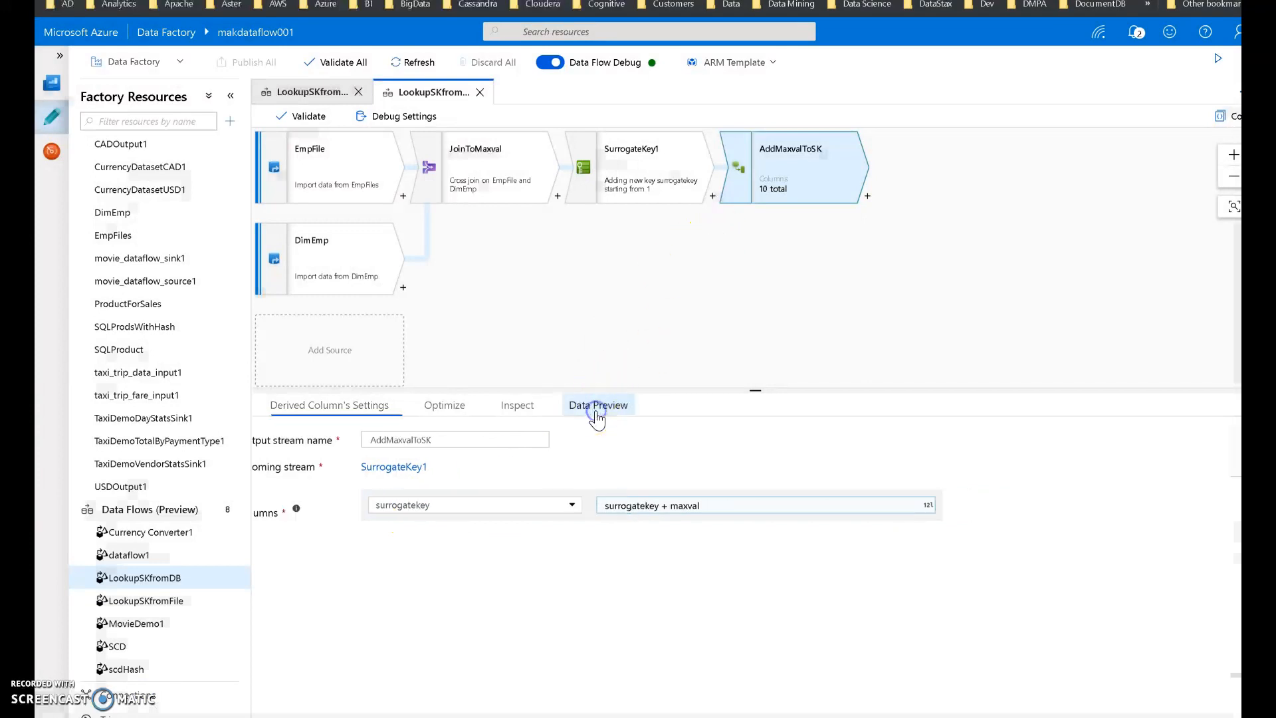
# Preview AddMaxvalToSK output with surrogatekey 871949779 to 871949783 beside maxval 871949778
pyautogui.click(599, 405)
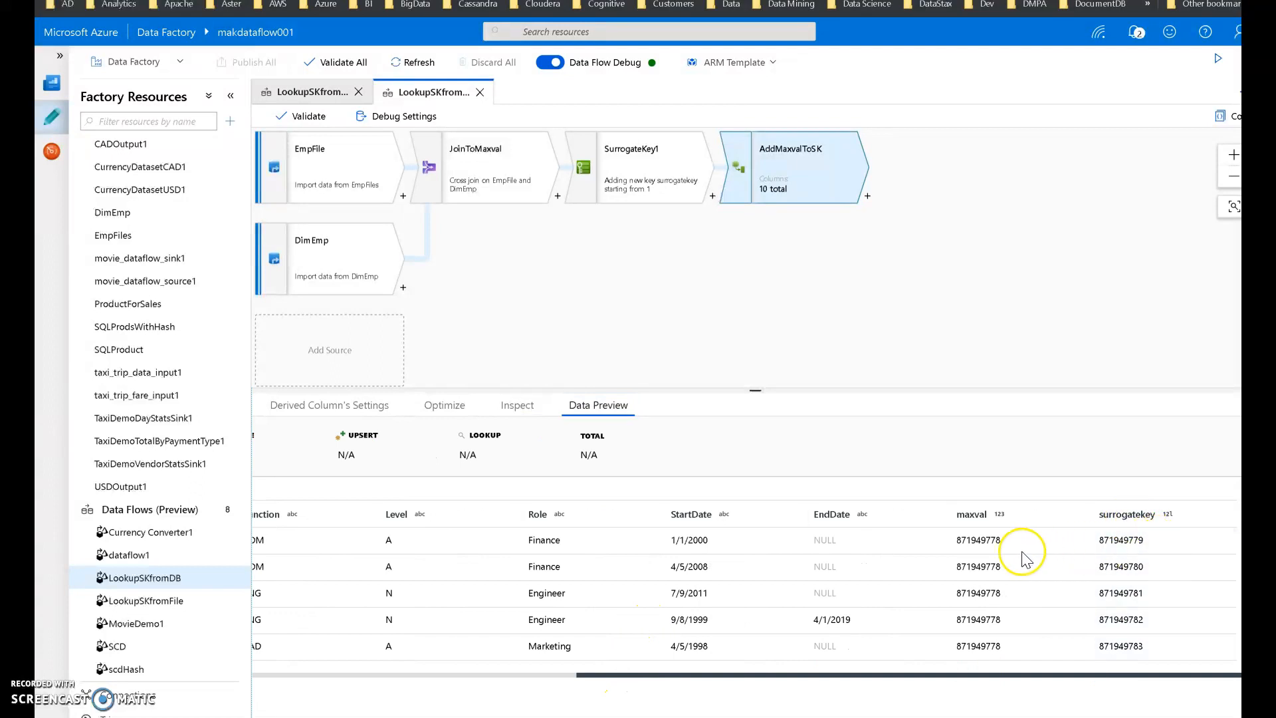
pyautogui.moveTo(986, 544)
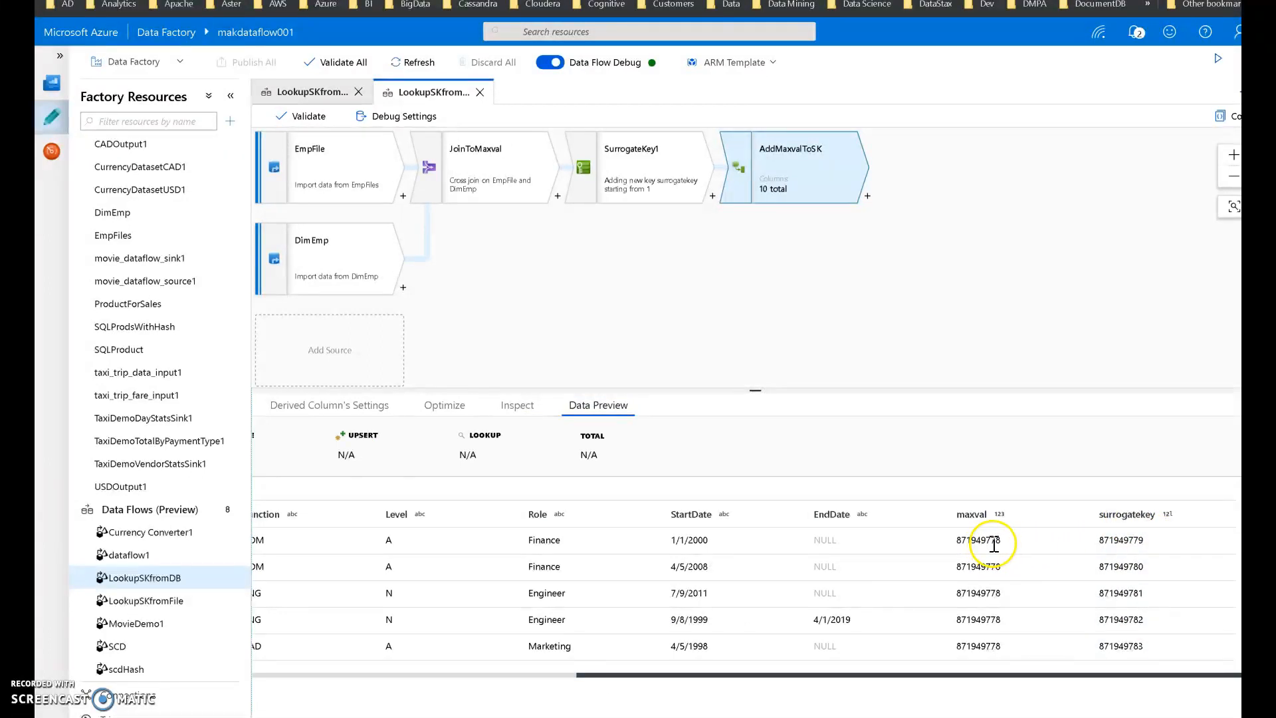
pyautogui.moveTo(1157, 545)
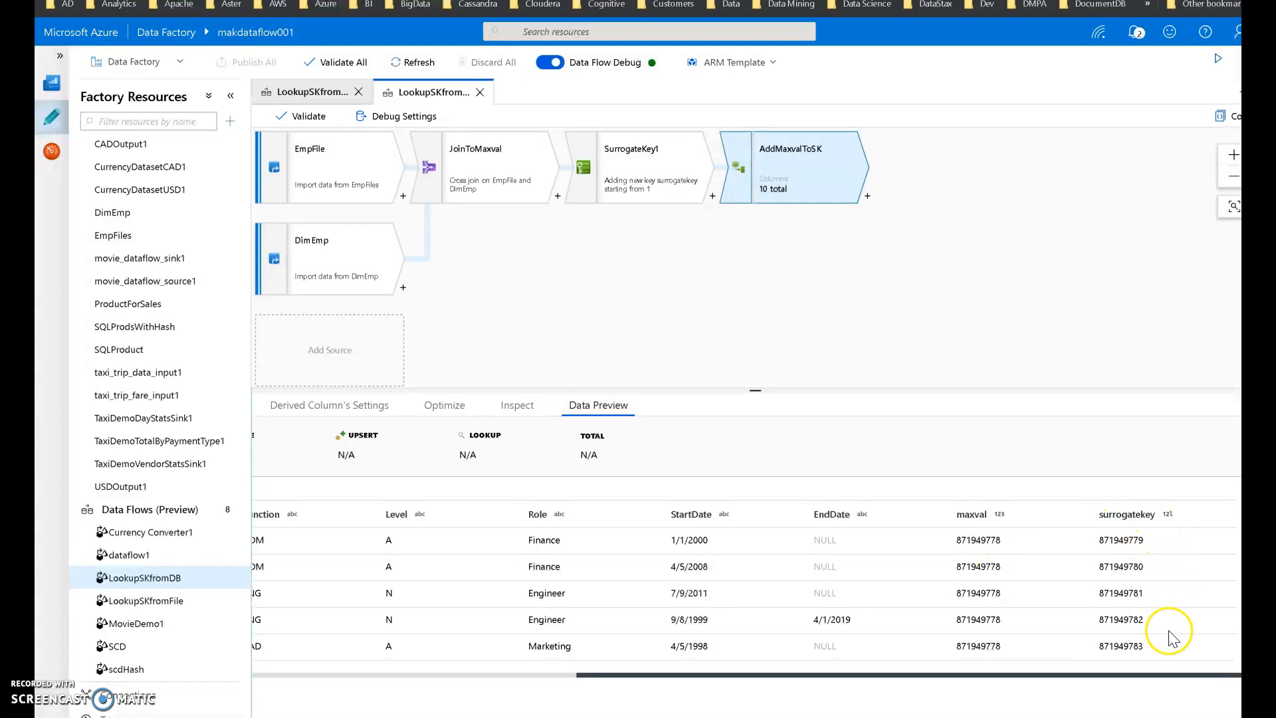
pyautogui.moveTo(1074, 366)
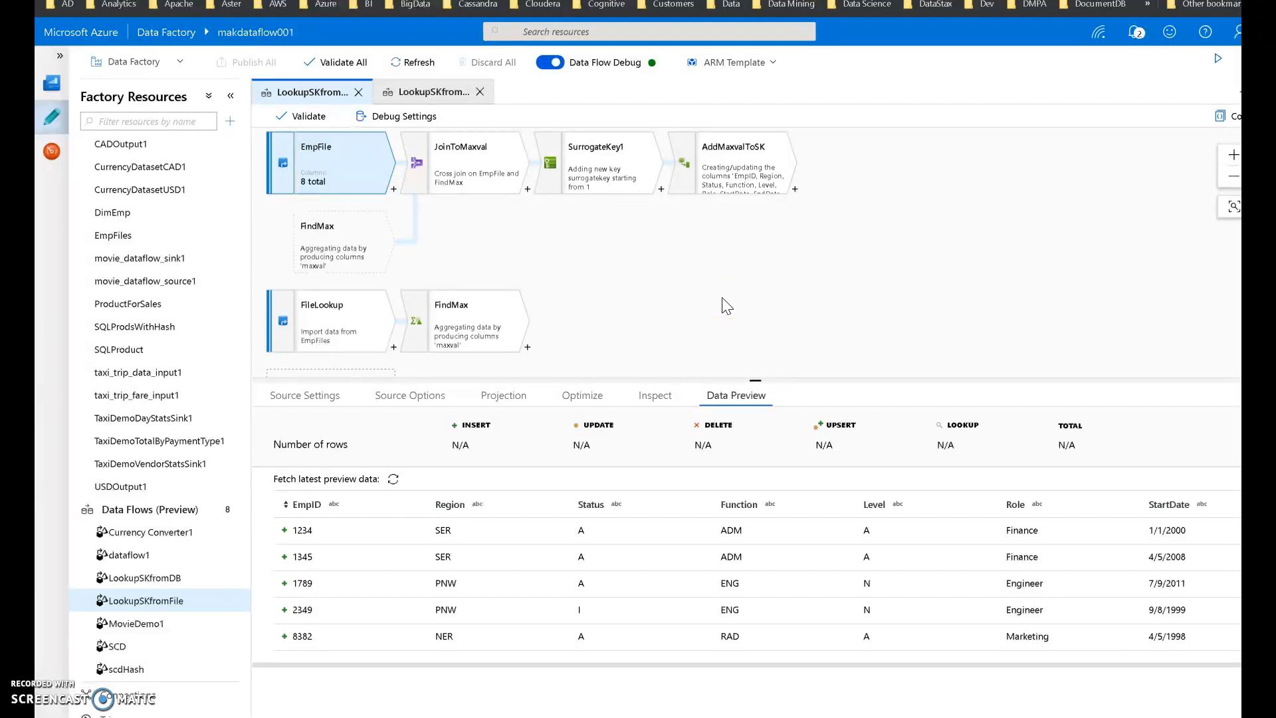
pyautogui.moveTo(623, 295)
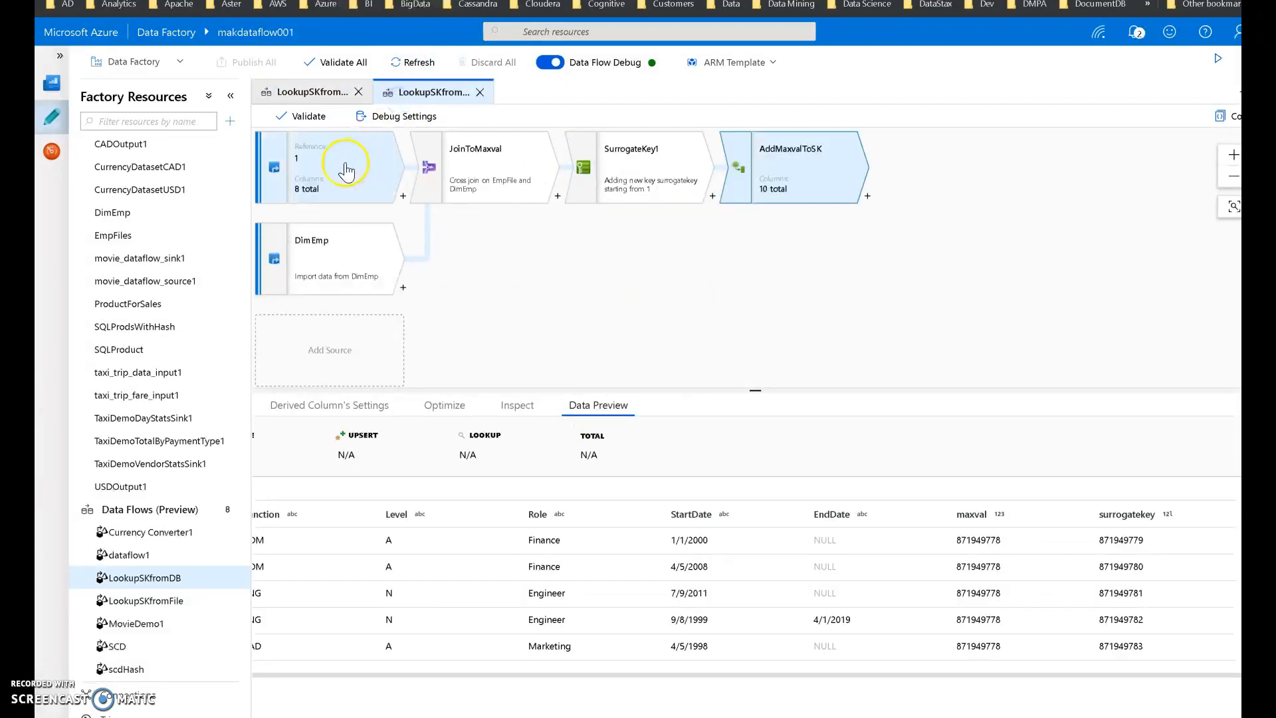
# Preview the DimEmp source's single maxval row of 871949778
pyautogui.click(329, 258)
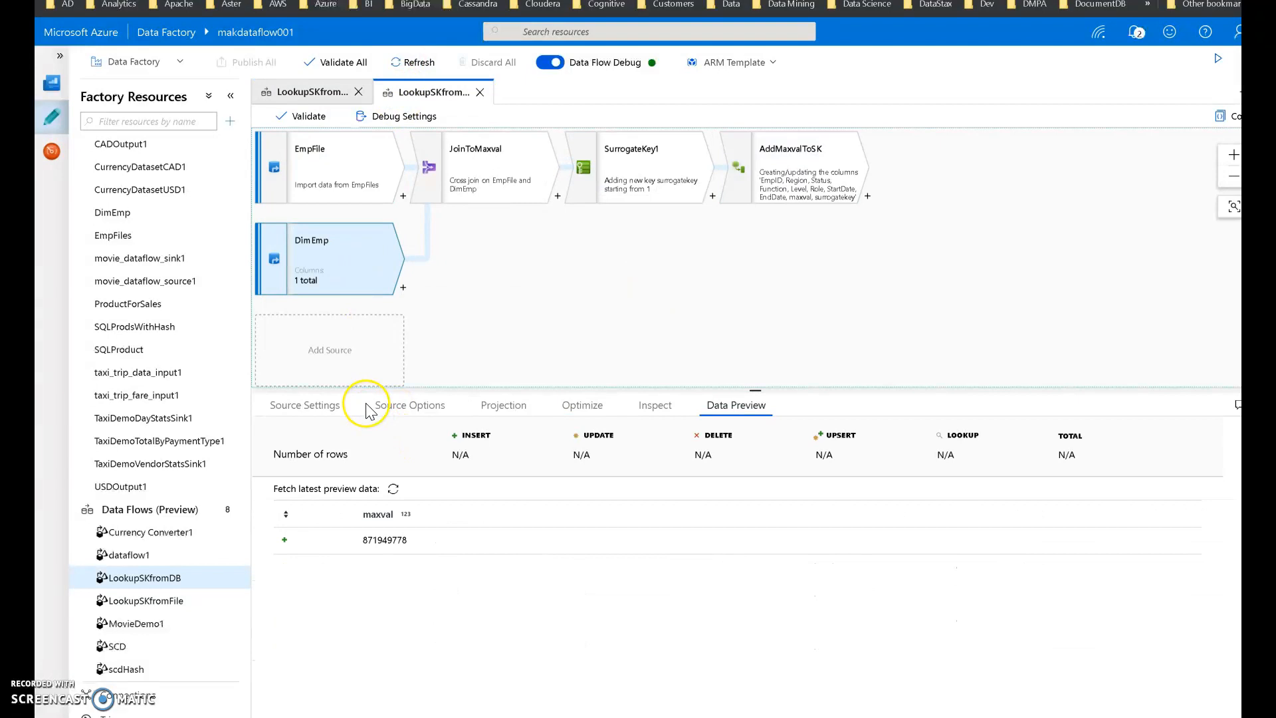
pyautogui.click(410, 405)
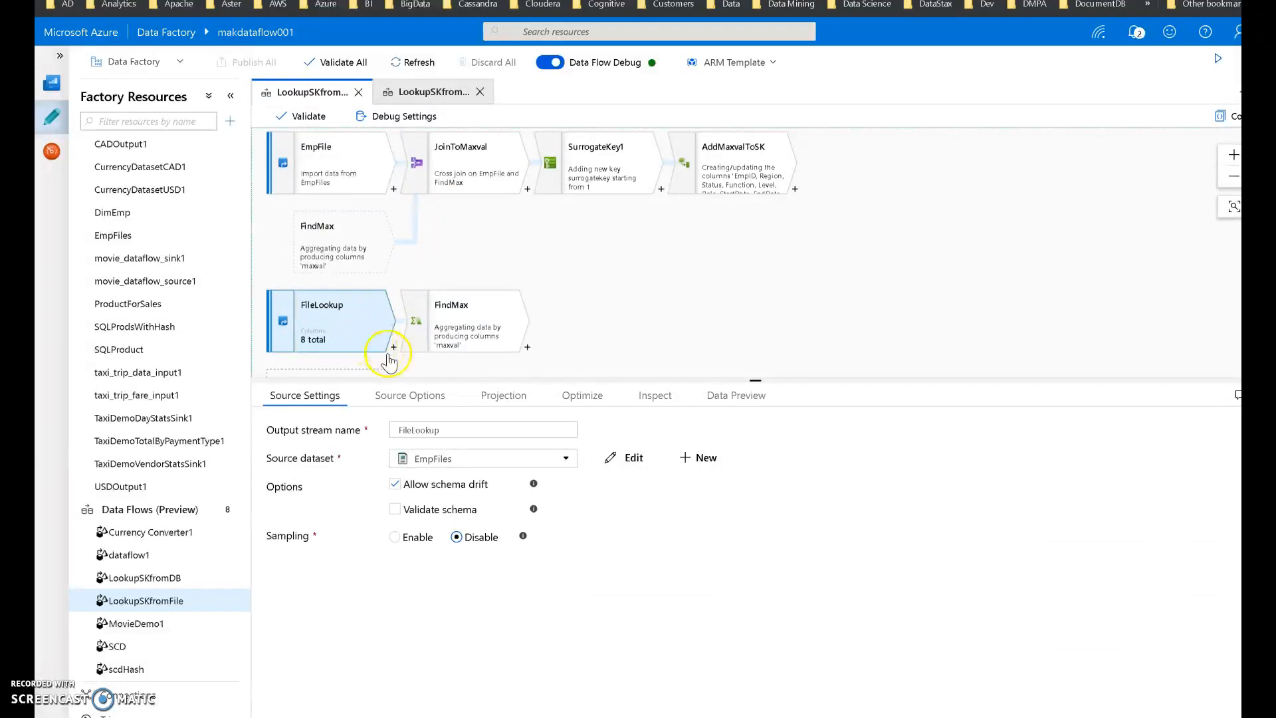
pyautogui.moveTo(544, 323)
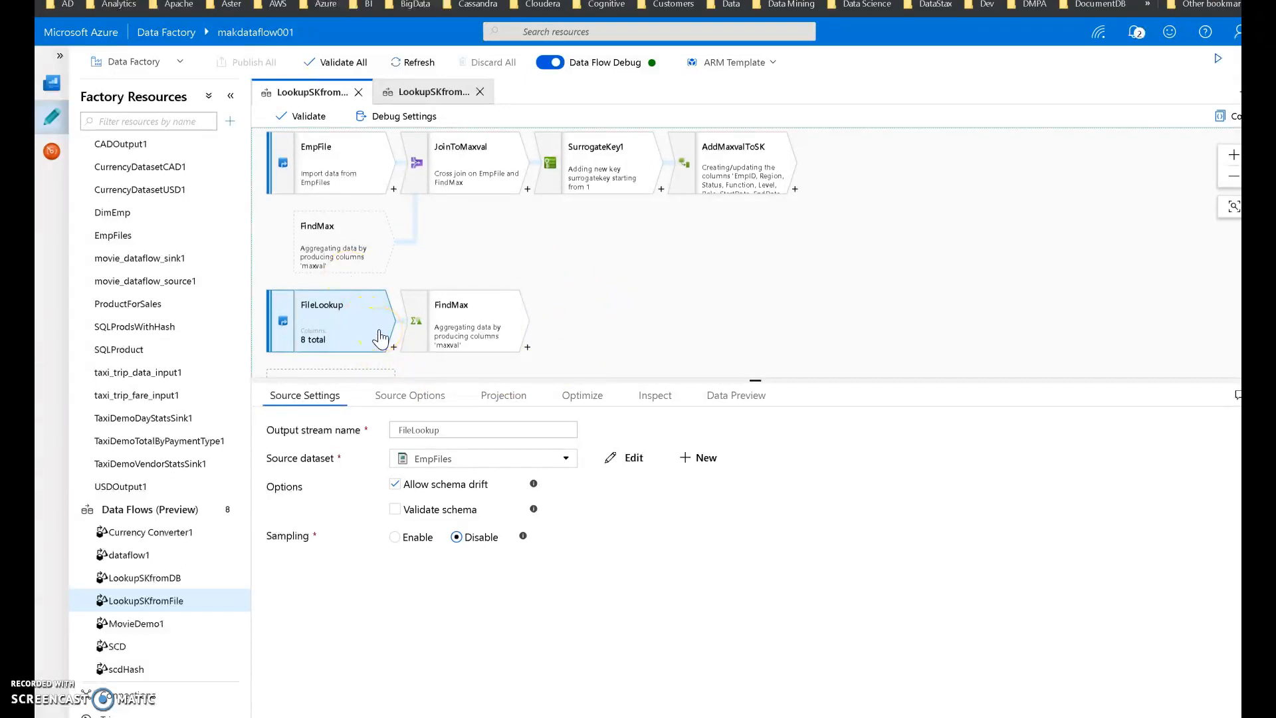
# Preview the FindMax aggregate's single maxval row of 8382 in the LookupSKfromFile flow
pyautogui.click(464, 321)
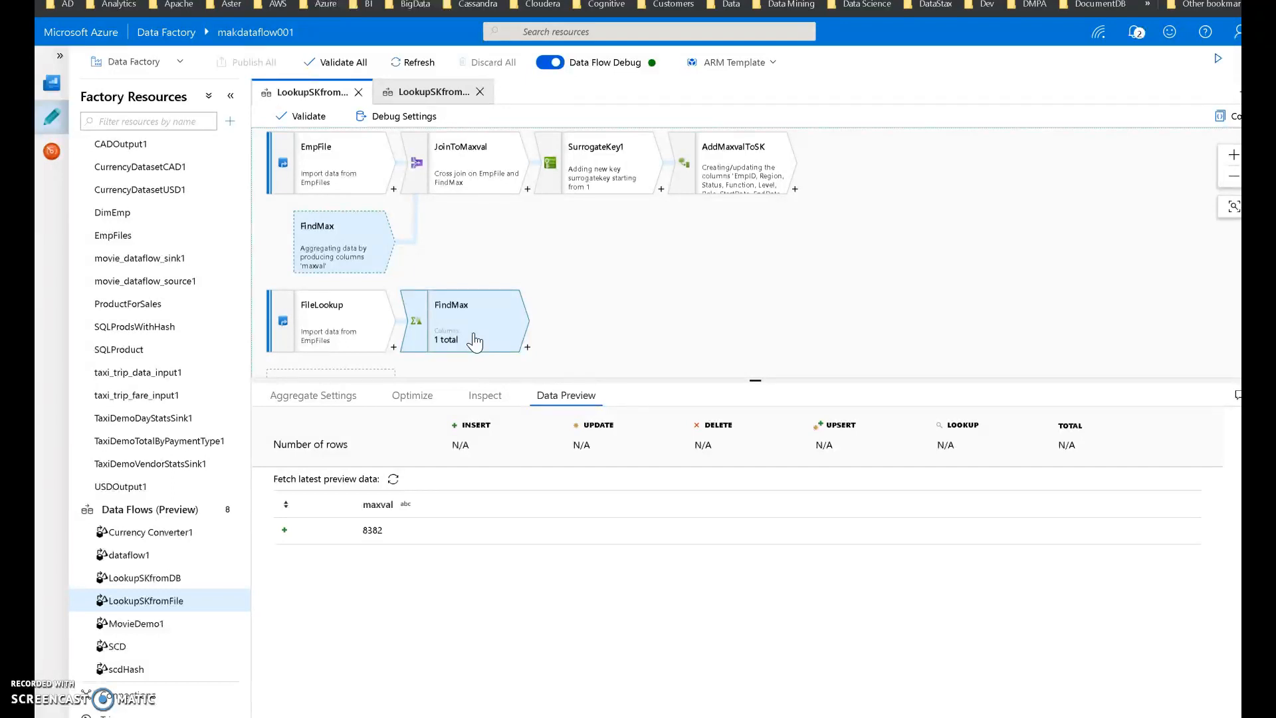
pyautogui.click(312, 395)
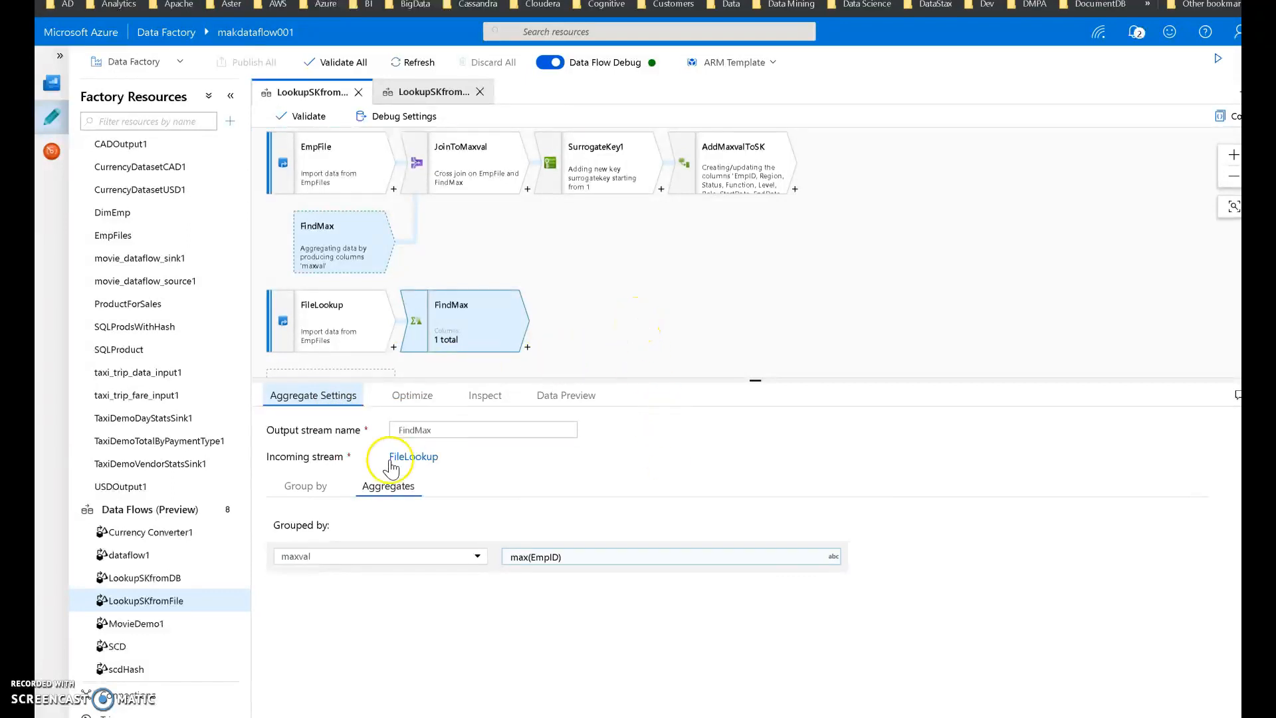
pyautogui.click(305, 486)
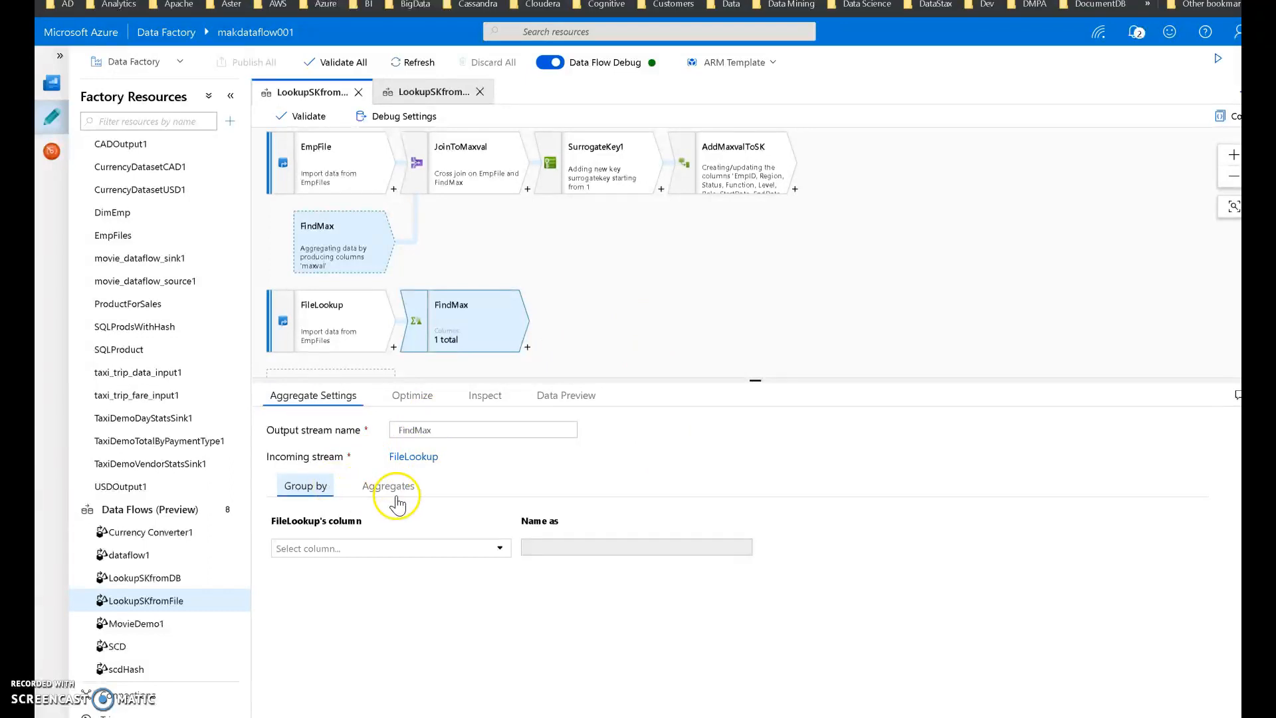
pyautogui.click(388, 486)
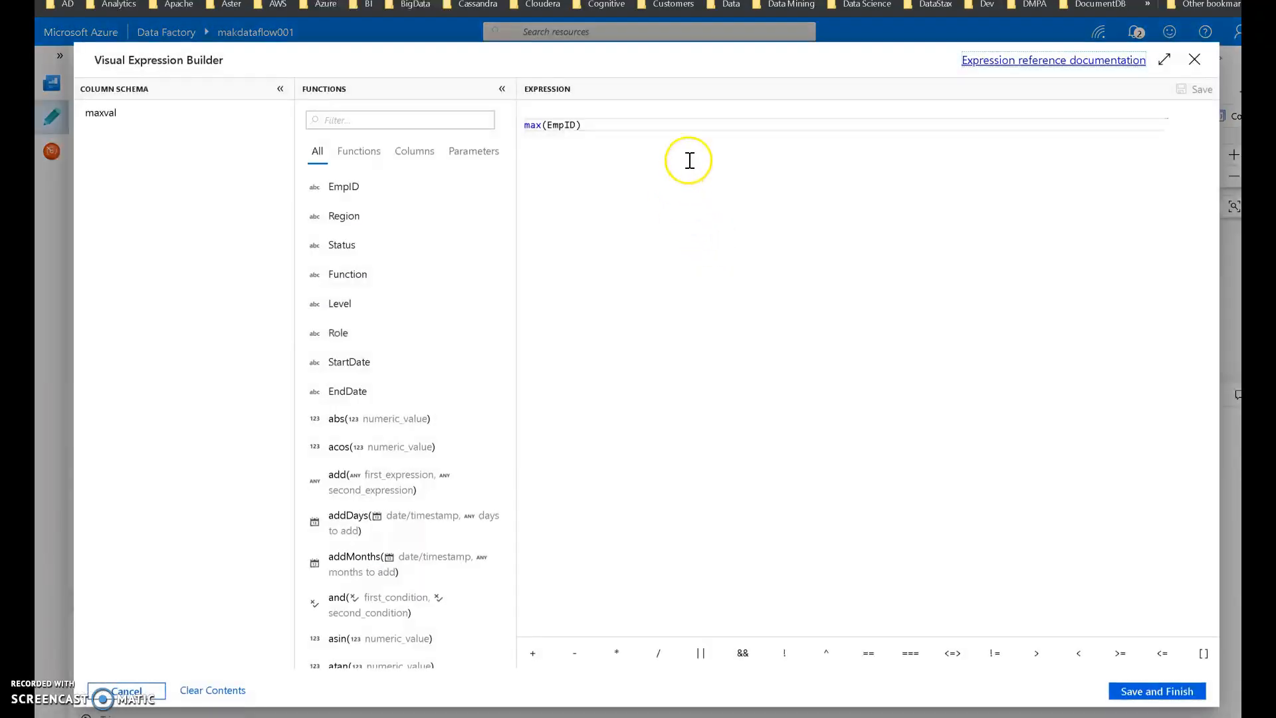
pyautogui.moveTo(652, 152)
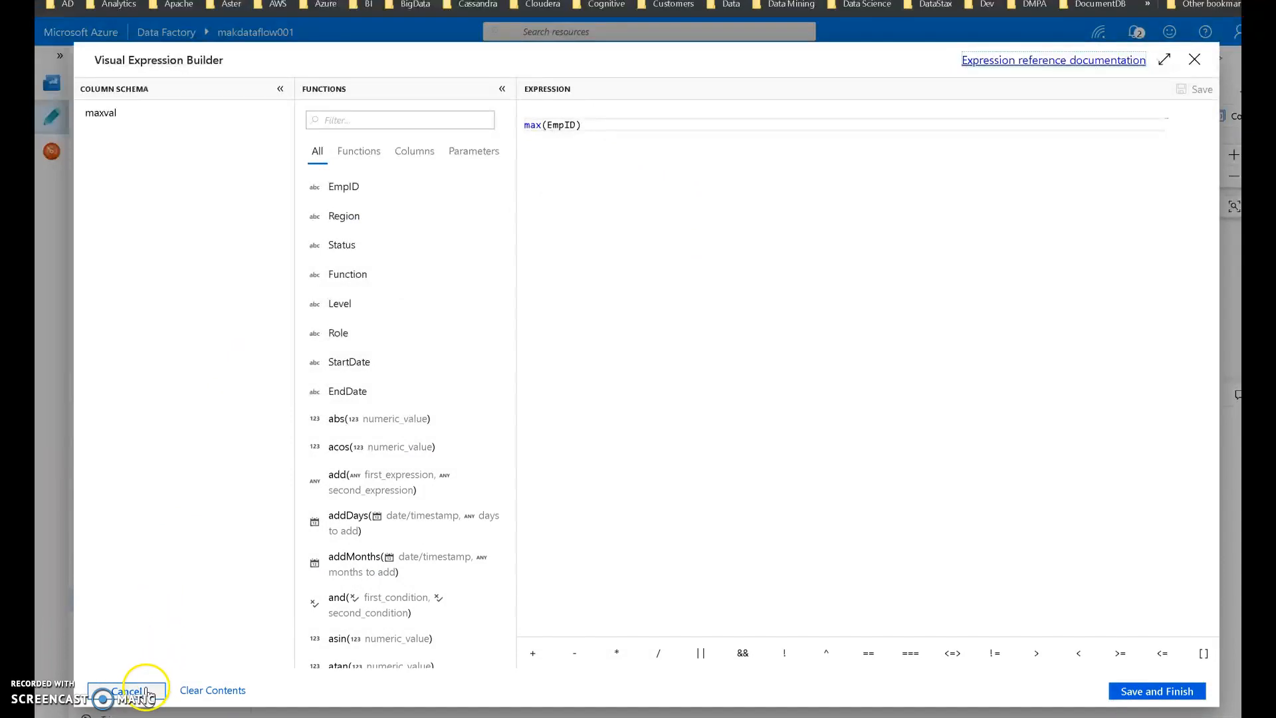
pyautogui.click(130, 690)
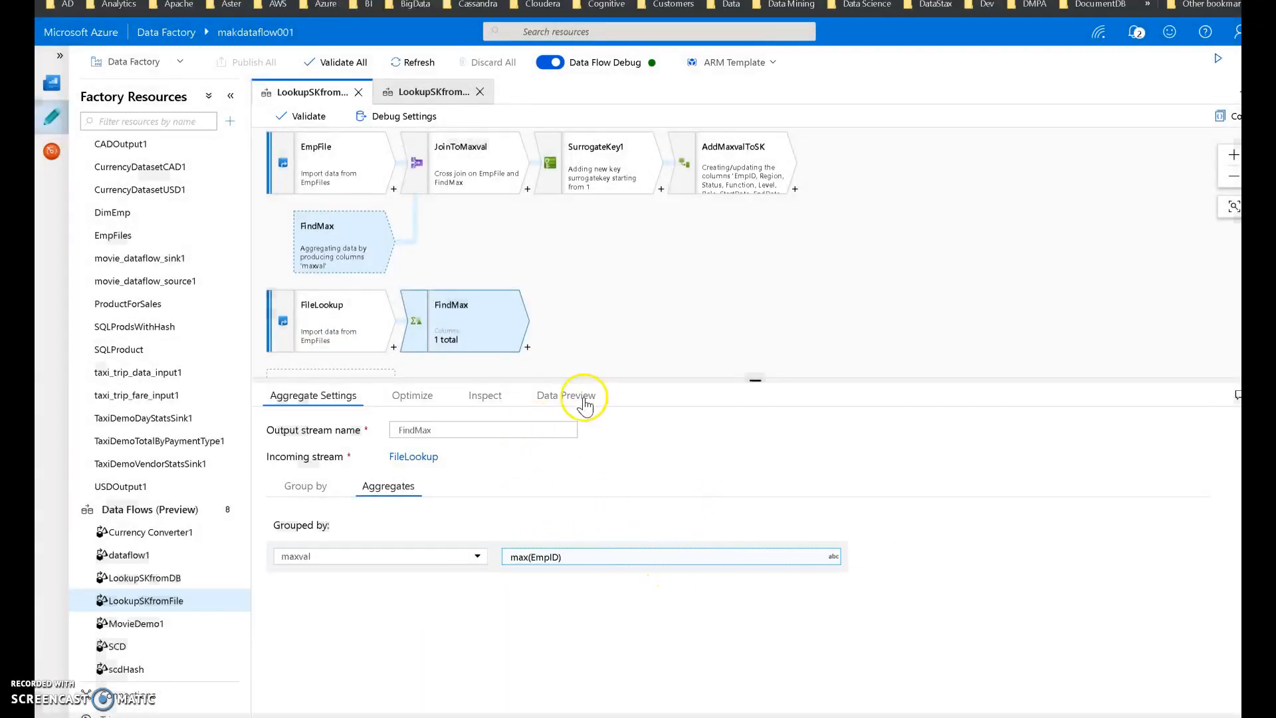
pyautogui.click(566, 395)
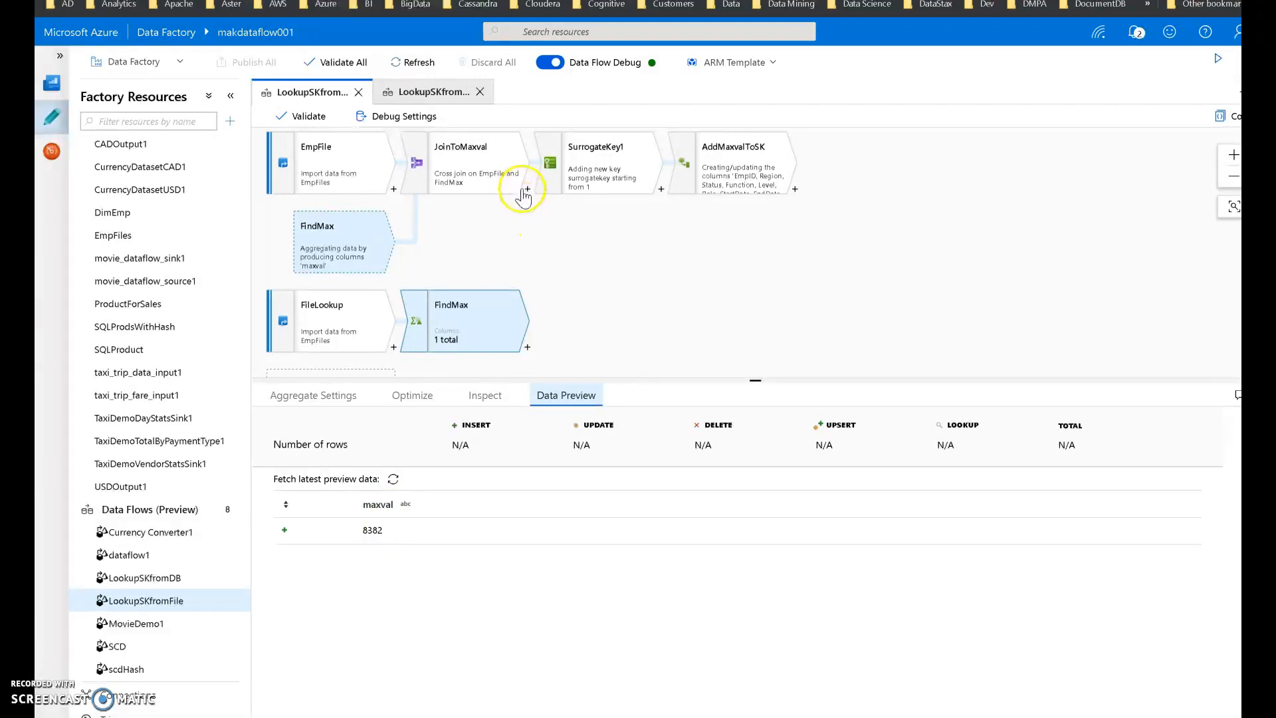
# Review JoinToMaxval's cross join of EmpFile and FindMax on 1 == 1, then preview AddMaxvalToSK's five rows
pyautogui.click(460, 163)
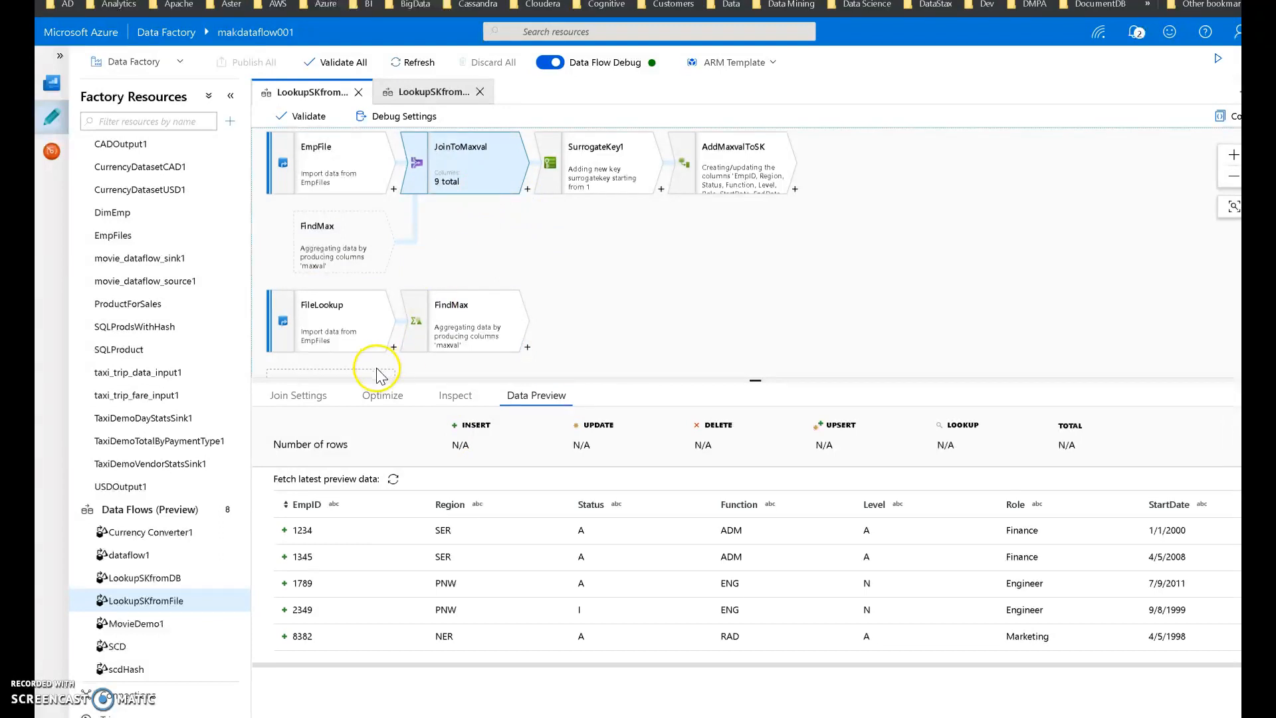
pyautogui.click(297, 395)
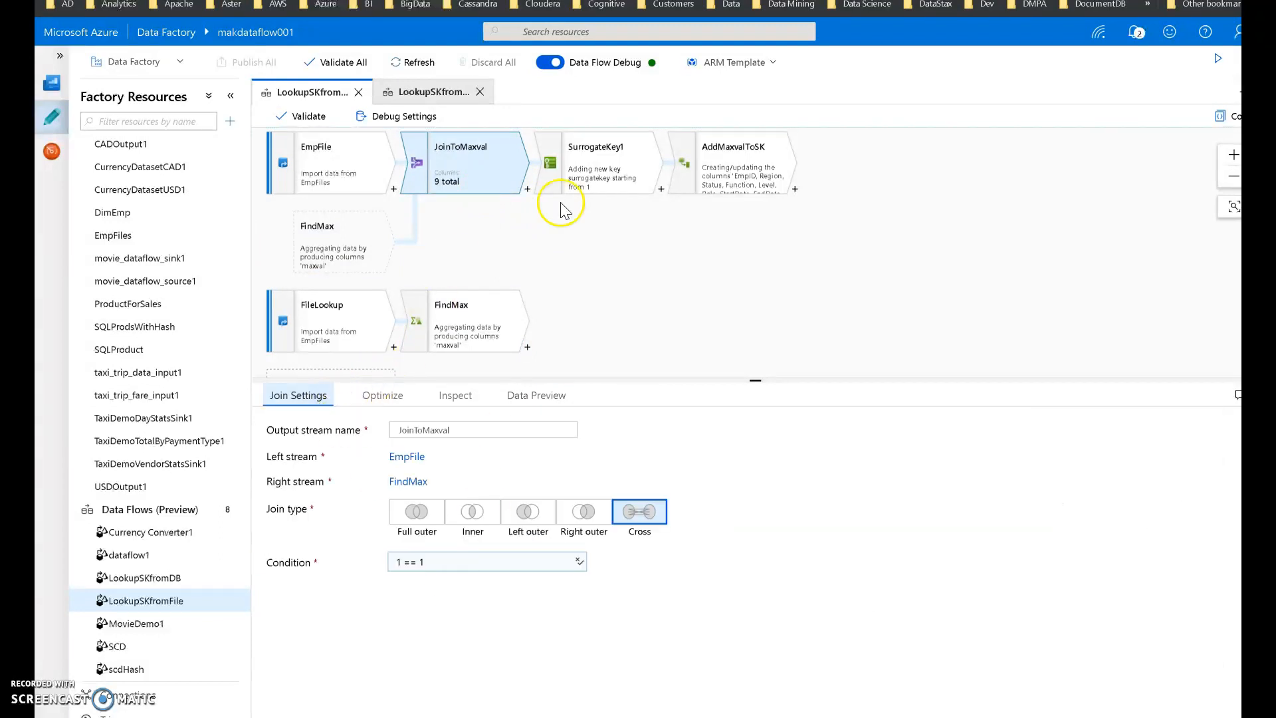
pyautogui.click(595, 163)
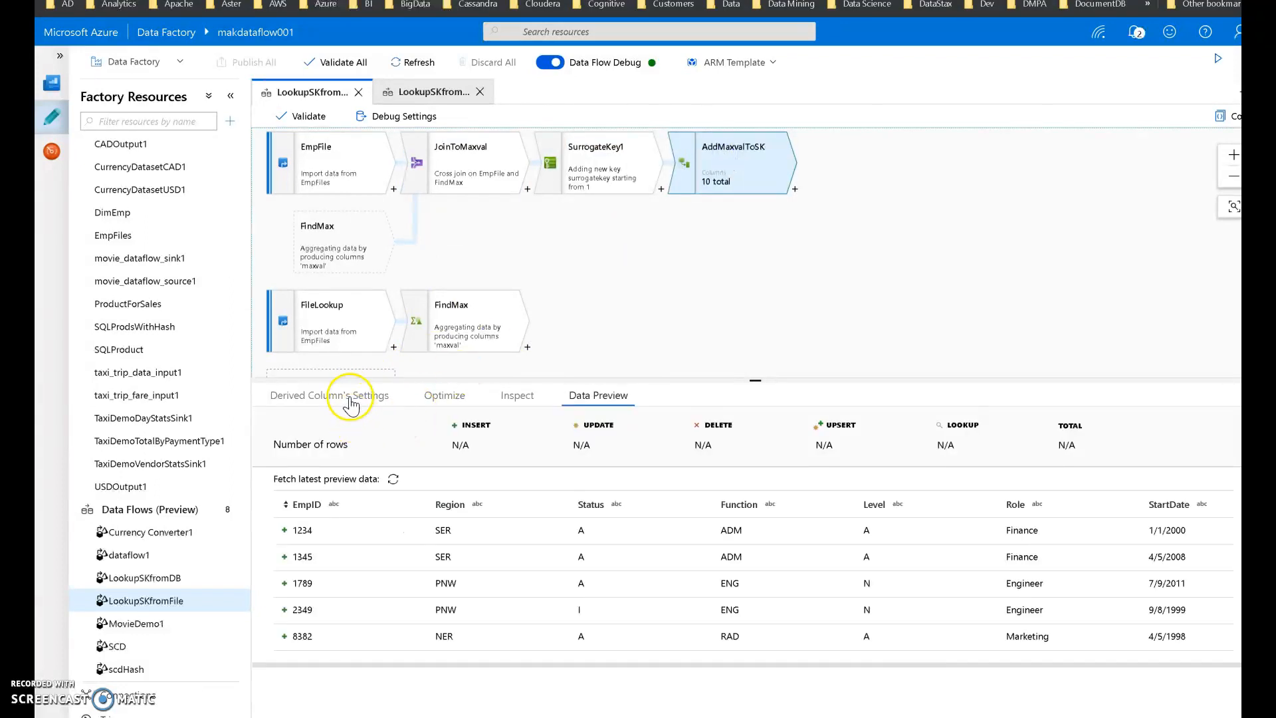
# Show AddMaxvalToSK's expression surrogatekey = toInteger(surrogatekey) + toInteger(maxval)
pyautogui.click(329, 395)
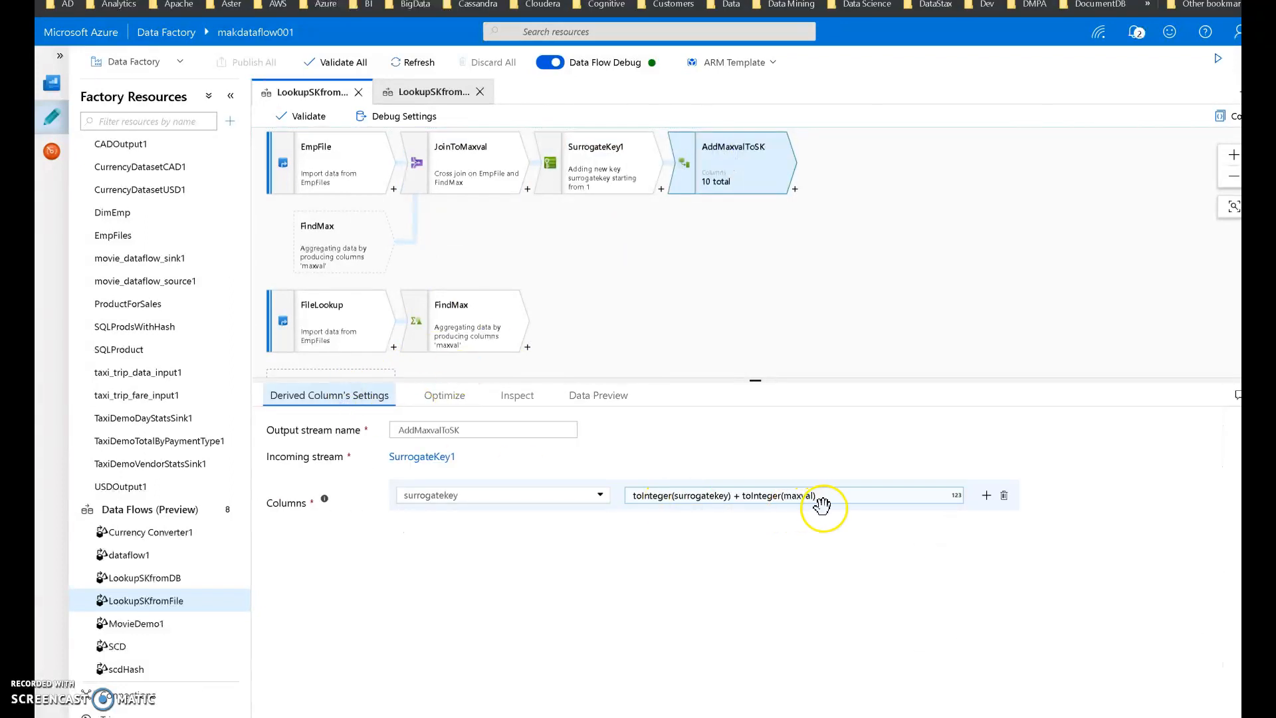
pyautogui.click(798, 494)
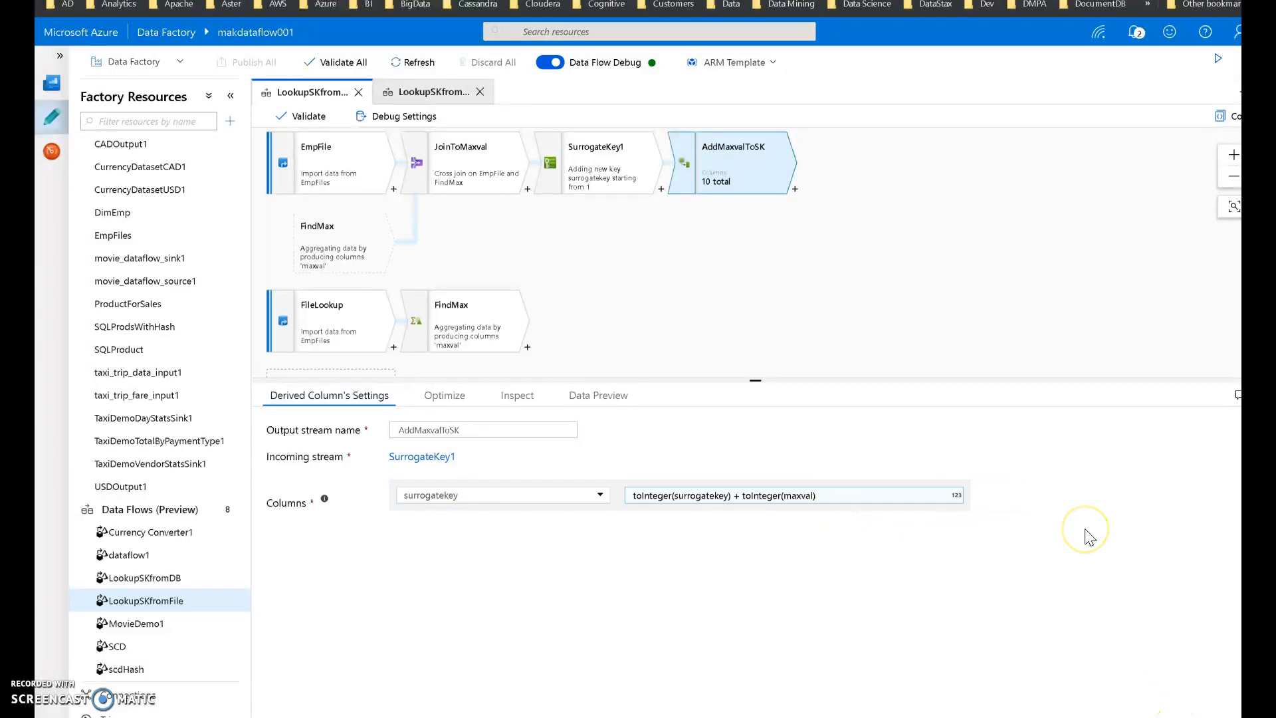
pyautogui.moveTo(1089, 536)
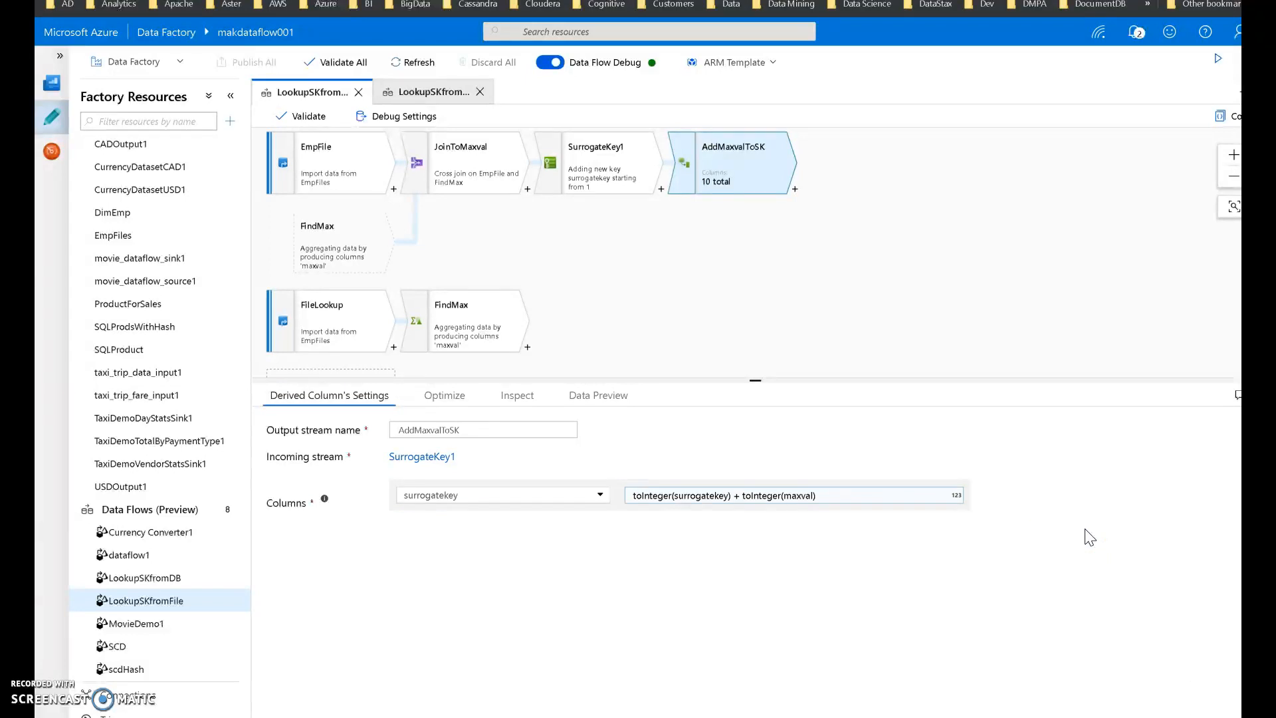